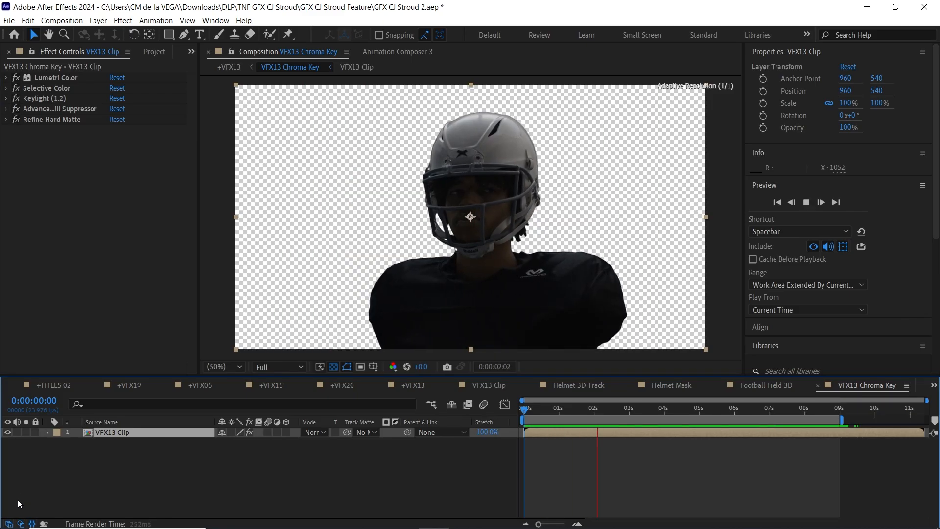
Step: Set Lumetri Color's Input LUT to ALEXA_Default_LogC2Rec709 on the VFX13 clip
click(6, 77)
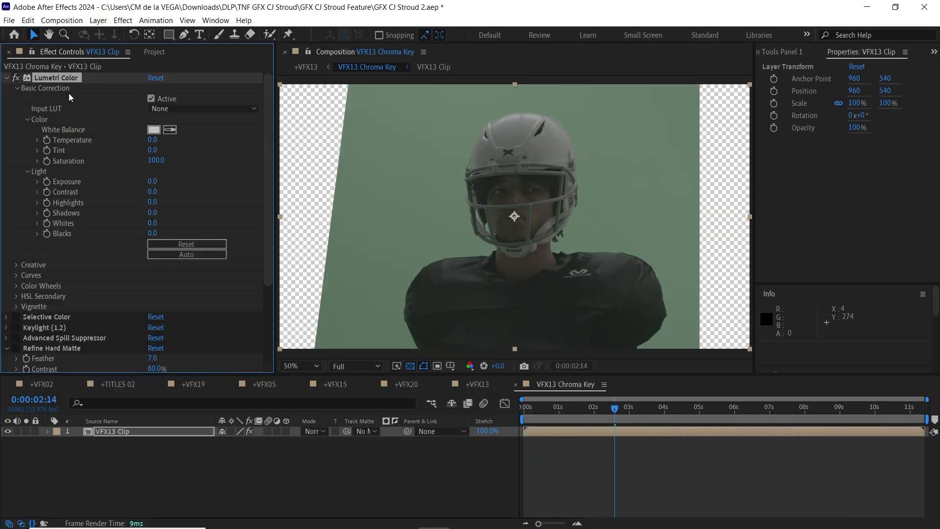
click(203, 108)
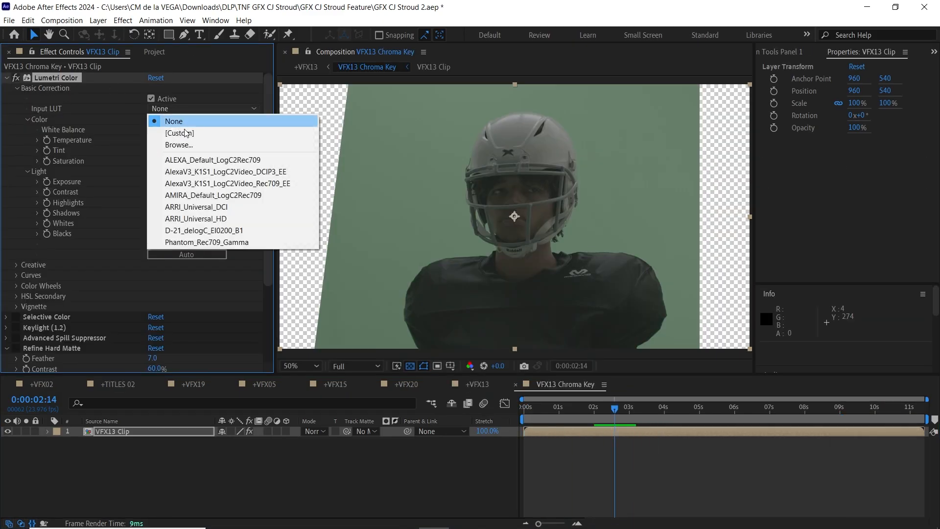
click(212, 160)
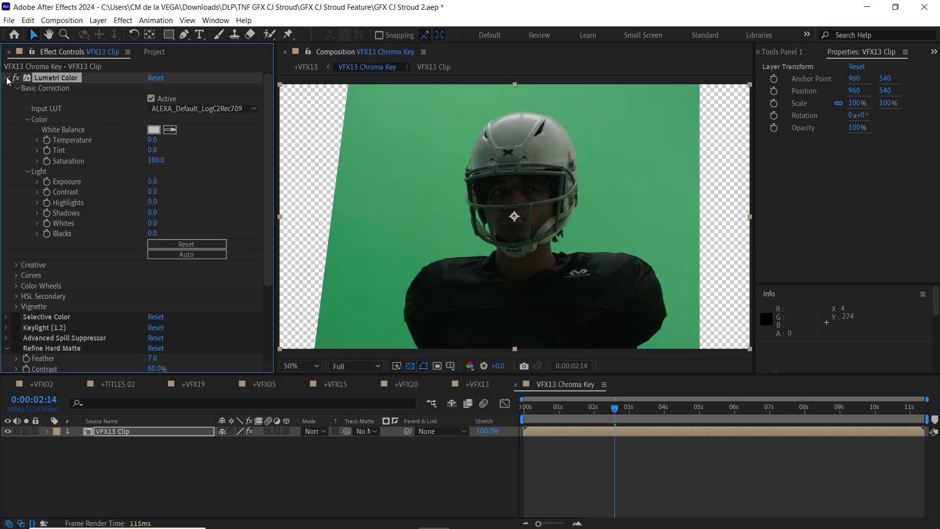
click(6, 77)
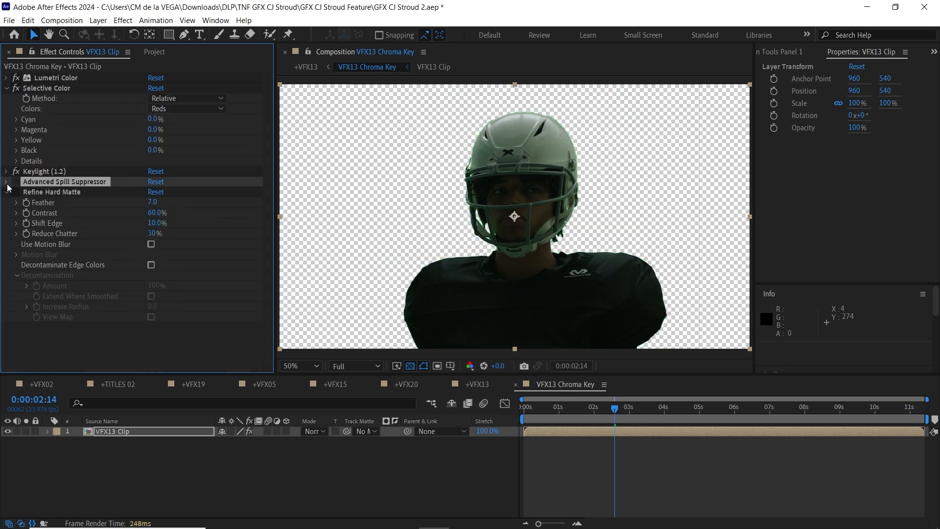
Step: Review the Advanced Spill Suppressor and Refine Hard Matte settings, then collapse them
click(6, 181)
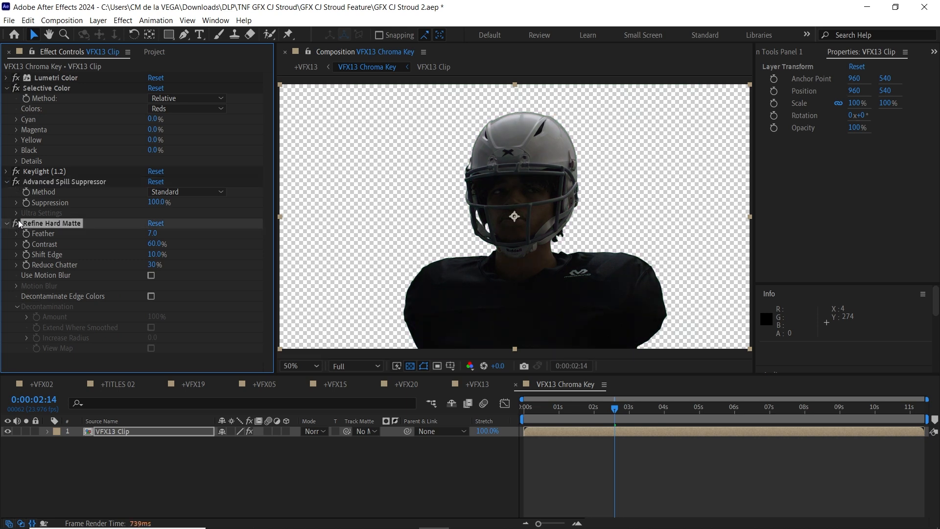
click(643, 384)
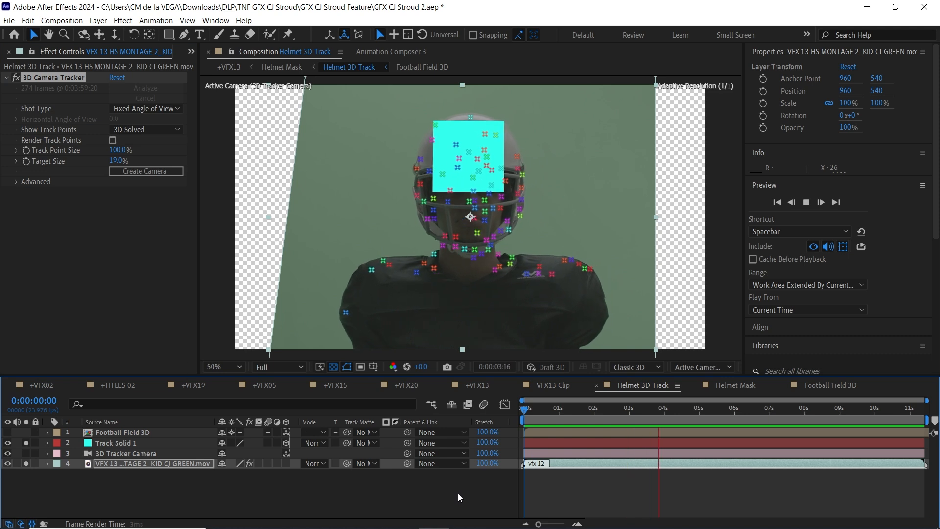
Step: Deselect all layers in the Helmet 3D Track composition
click(729, 408)
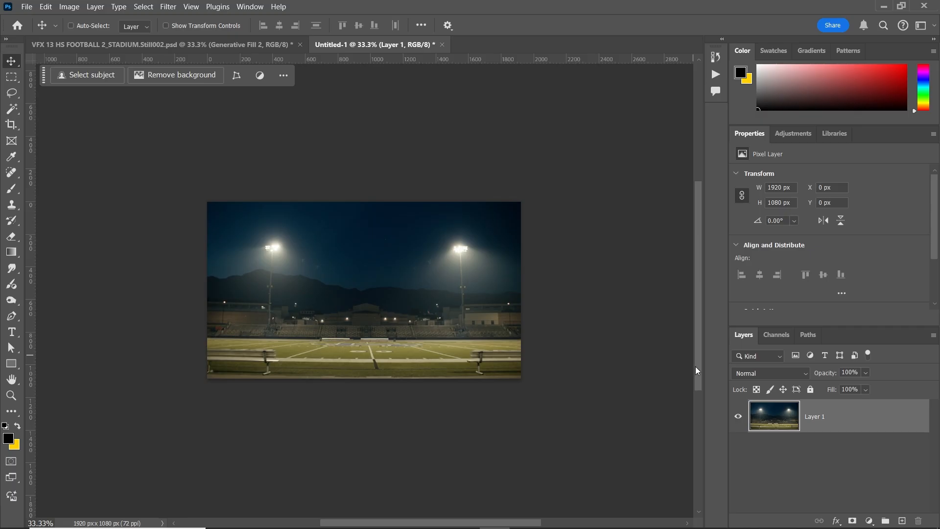
Step: Enlarge the stadium canvas with Generative Expand and toggle the Generative Fill 2 layer to compare
click(11, 125)
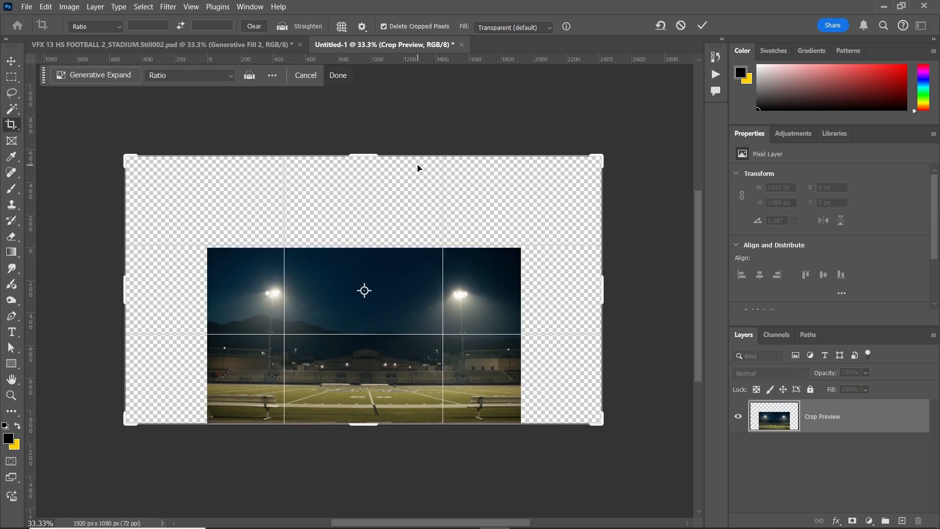
click(338, 75)
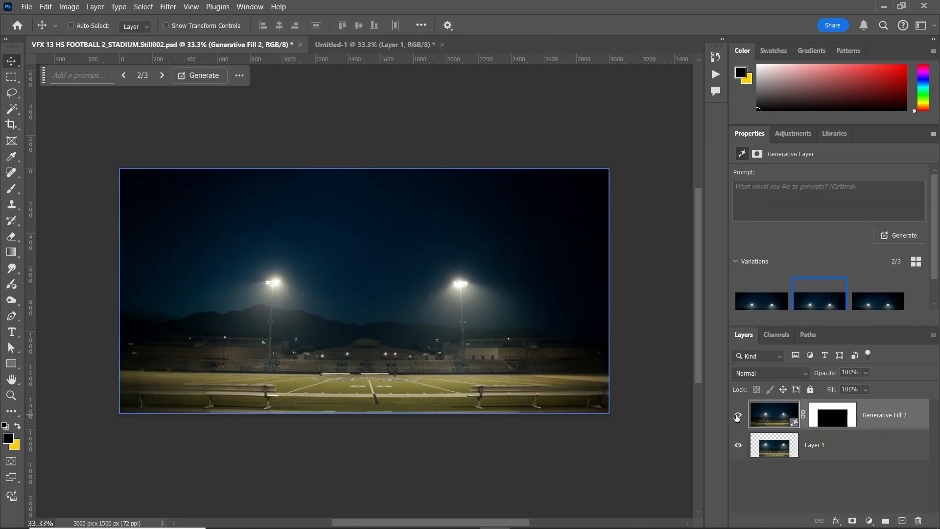
click(738, 414)
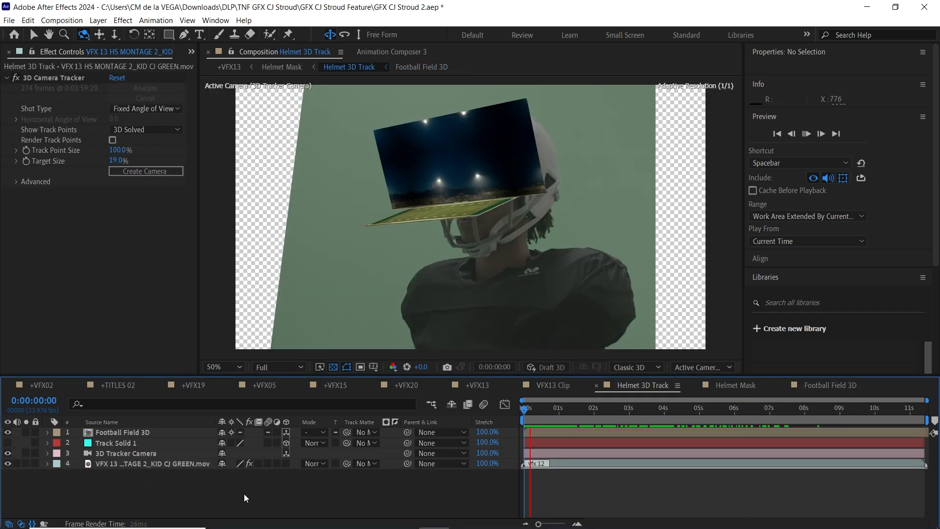
click(806, 134)
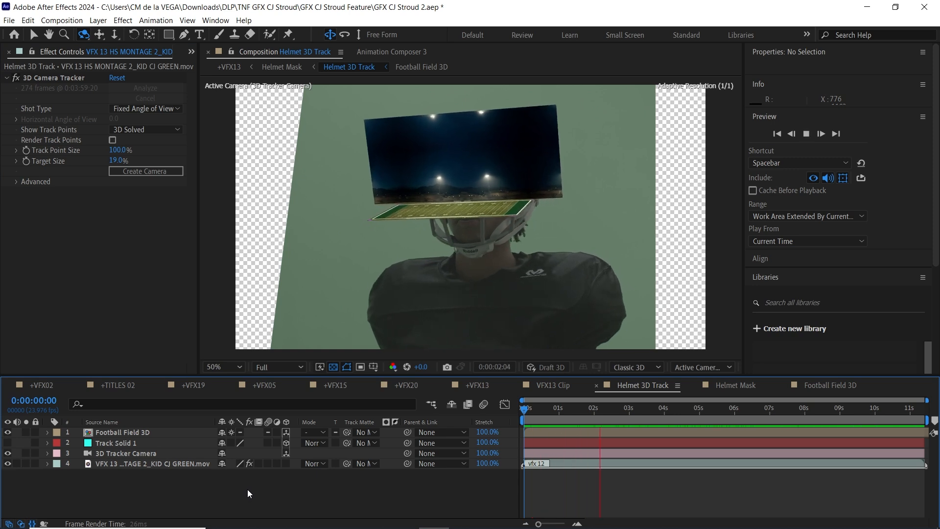
click(669, 408)
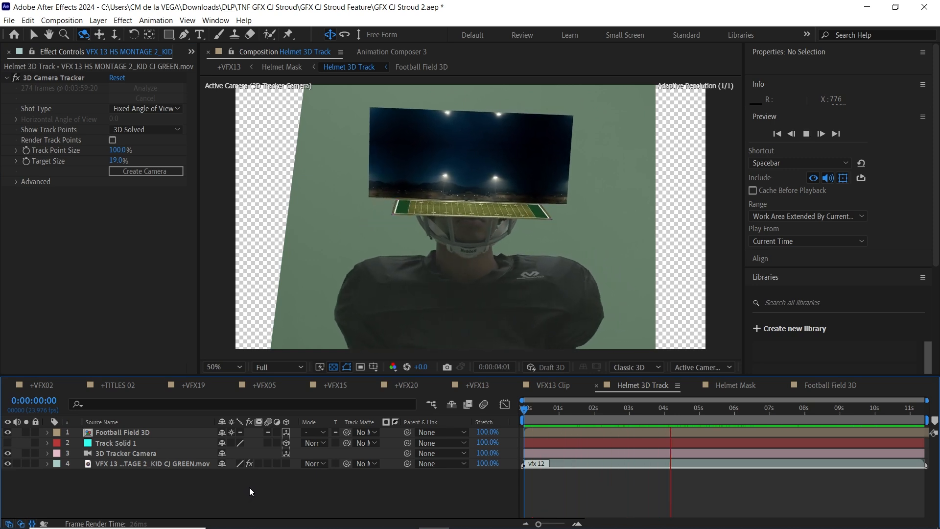
click(741, 408)
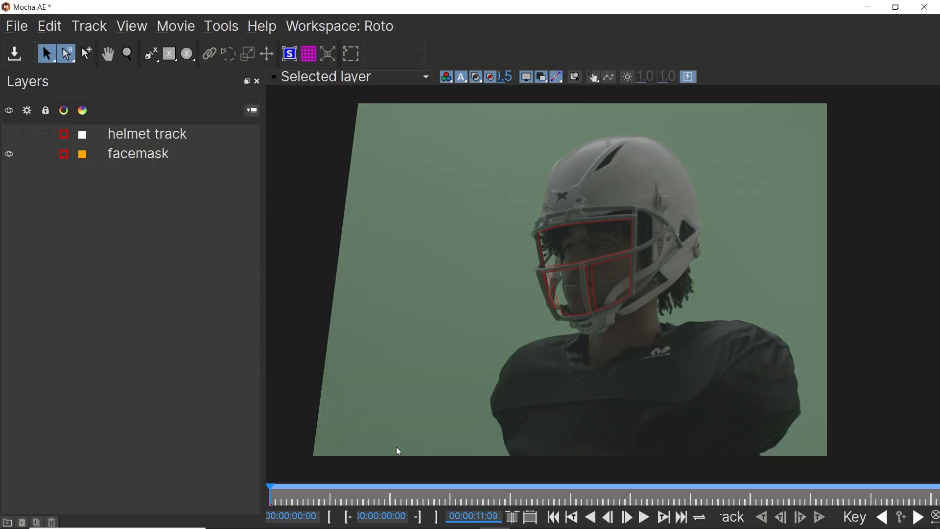
click(138, 154)
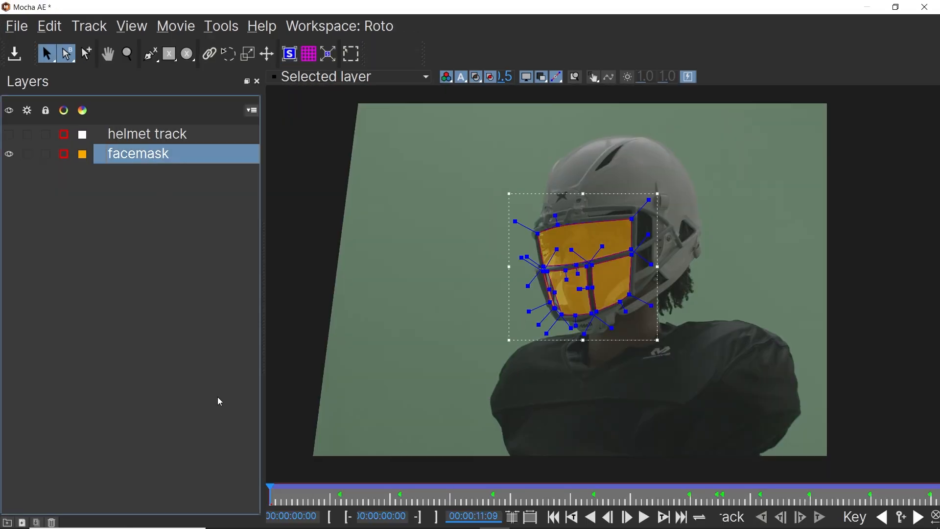
click(643, 516)
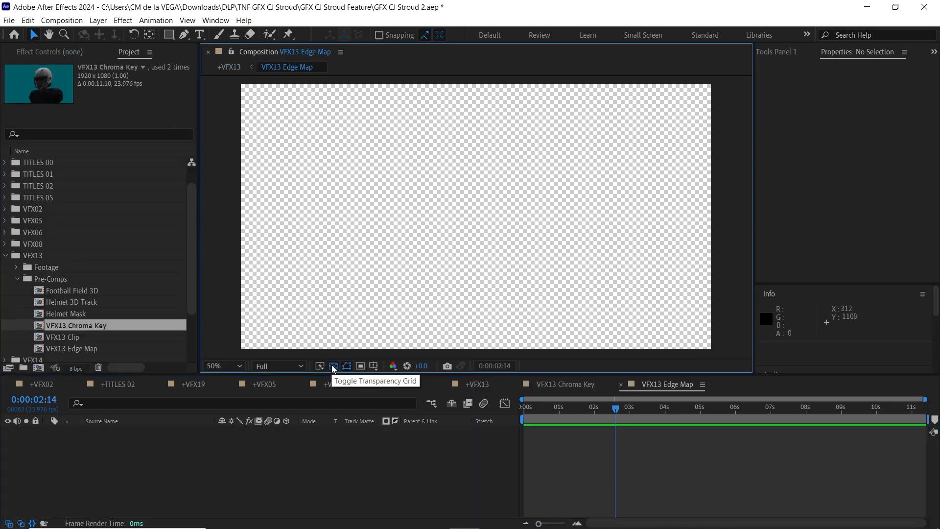
Step: Hide the transparency grid, fill the keyed player silhouette white, and preview the edge map
click(333, 365)
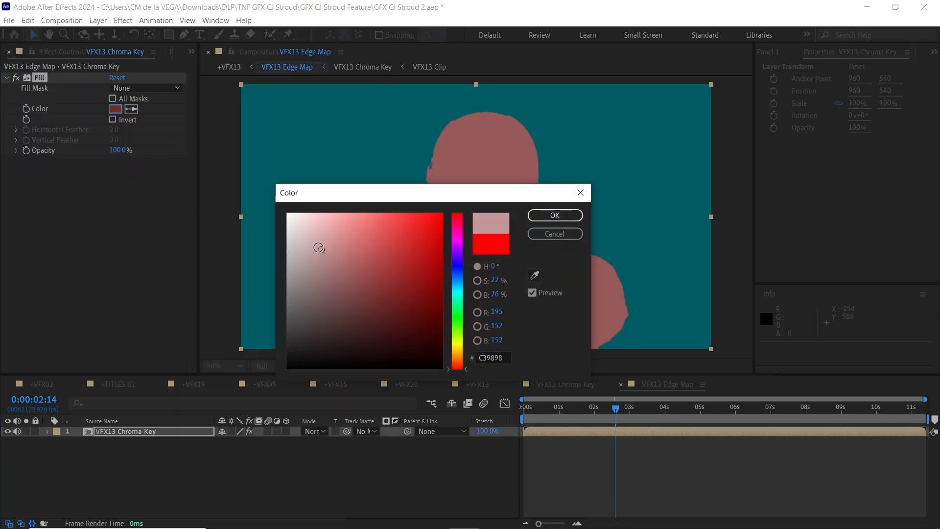
click(122, 20)
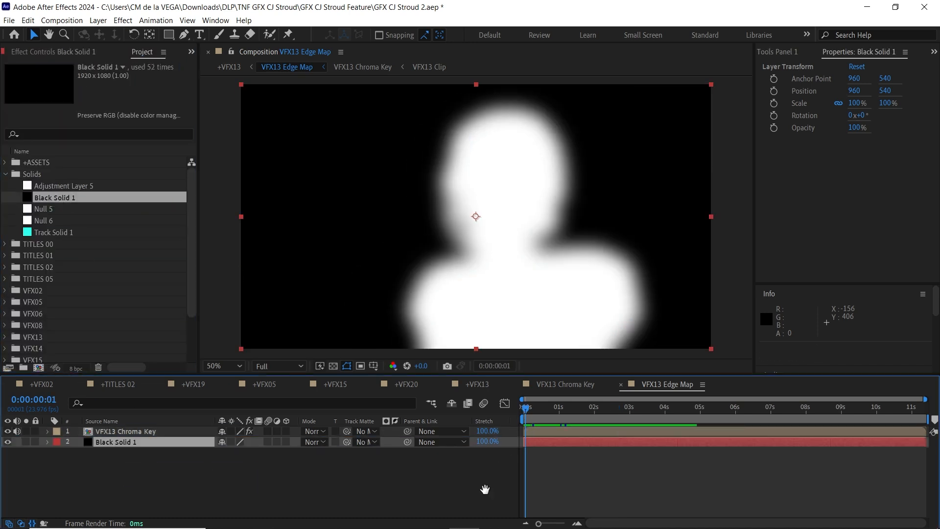
key(Space)
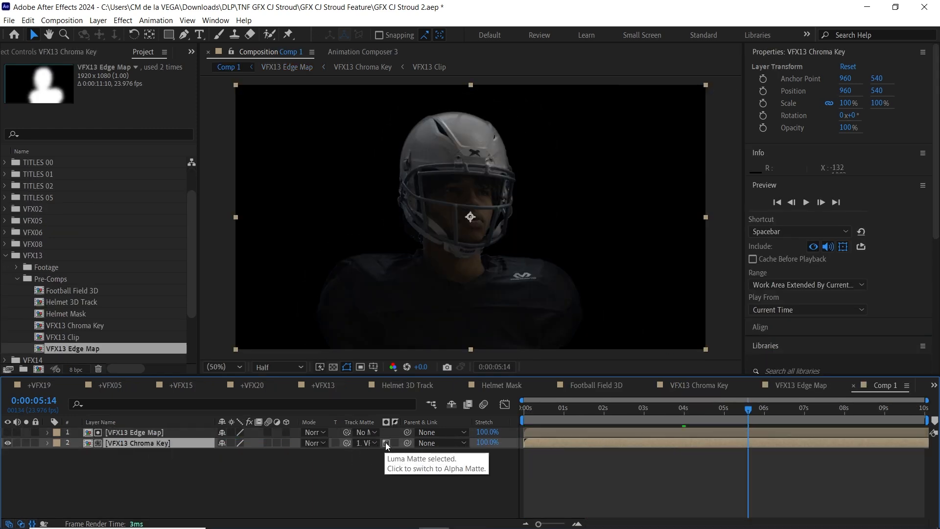
Step: Use the edge map's alpha as matte and apply a black Fill to the duplicated VFX13 Chroma Key layer
click(386, 442)
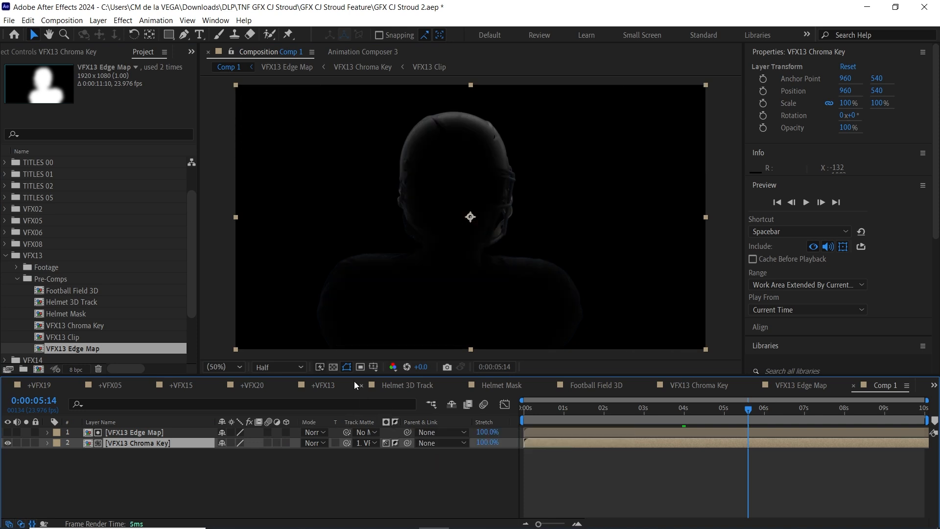
click(334, 366)
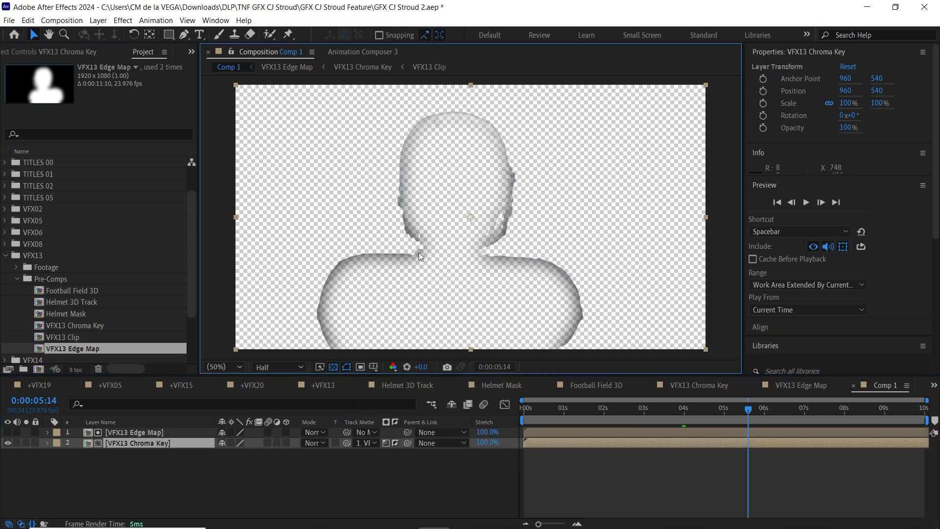
mouse_move(412, 370)
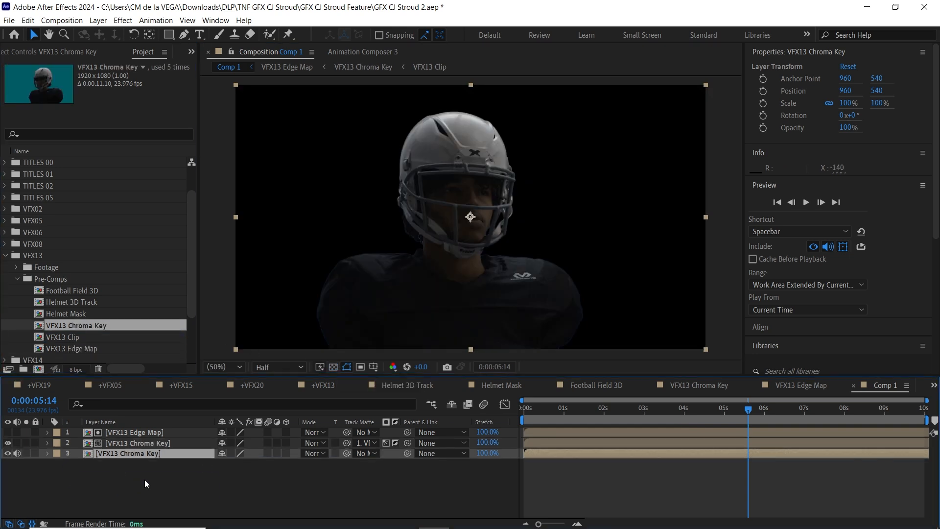
click(122, 19)
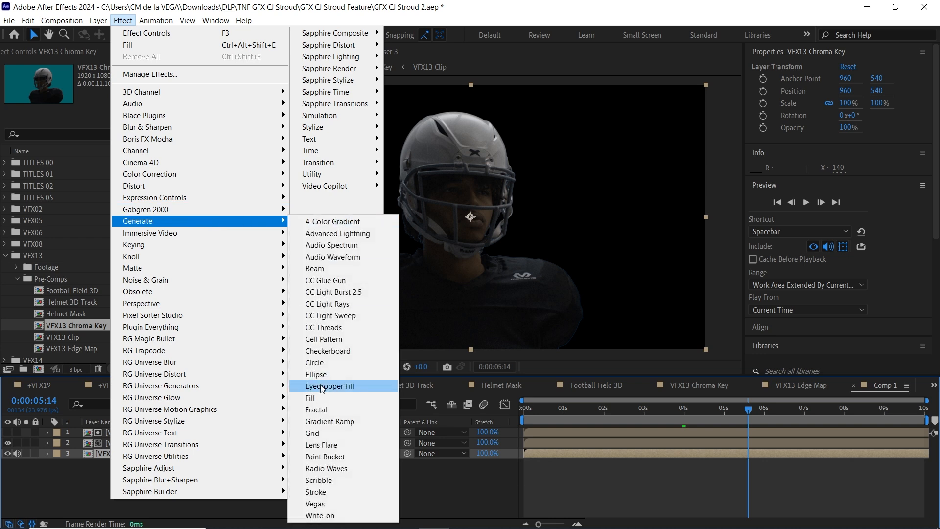
click(310, 398)
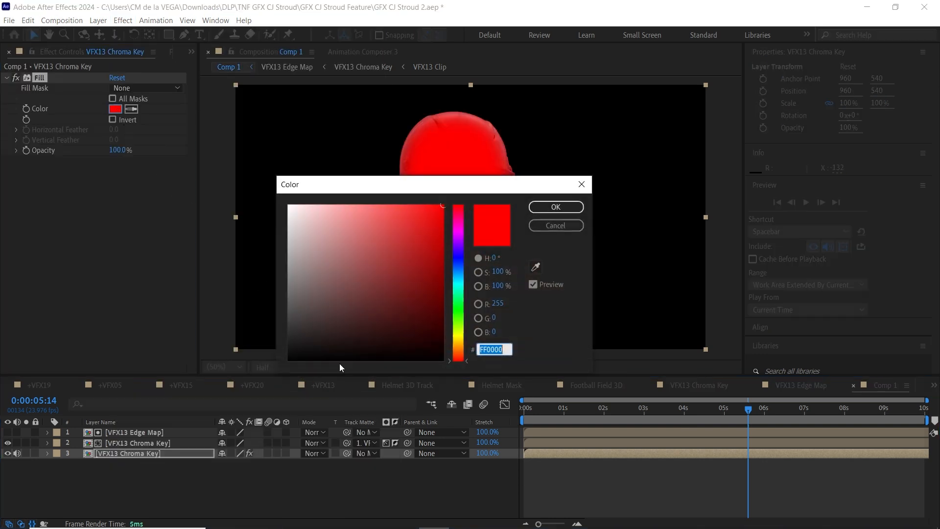
click(554, 206)
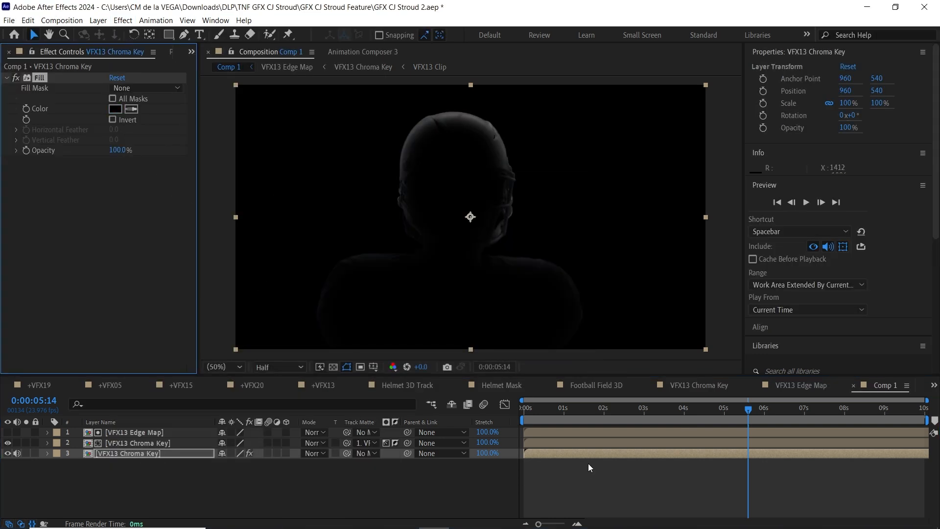
Step: In +VFX13, reveal the Helmet Mask visor, Grunge Texture and Clouds layers behind the player
click(387, 385)
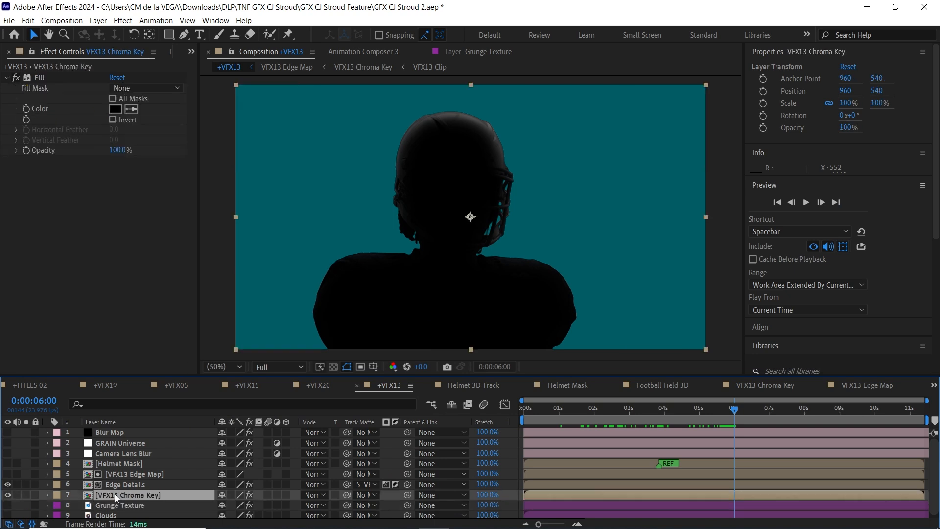
click(119, 463)
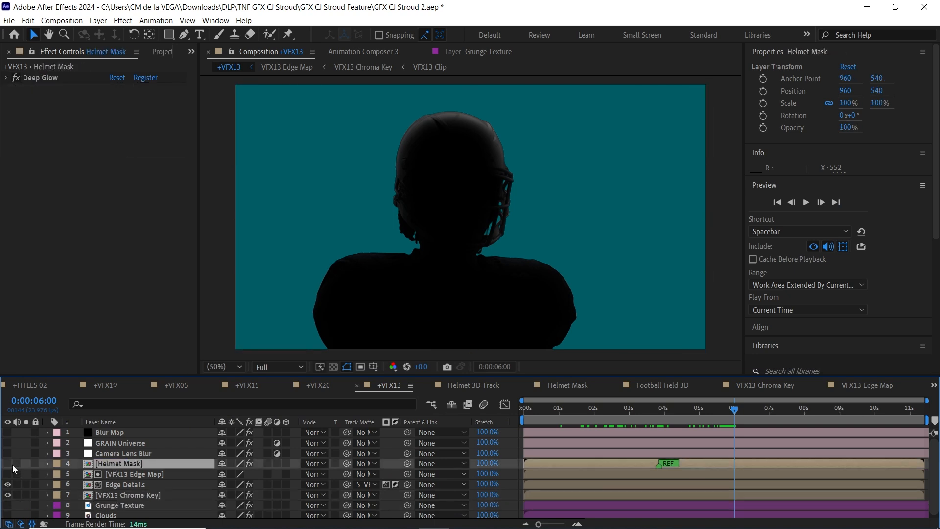
click(8, 463)
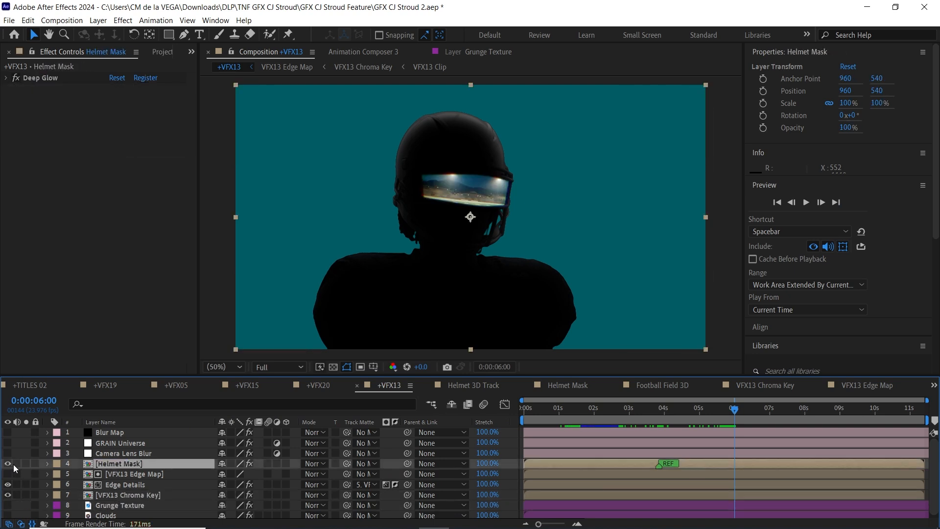
double_click(120, 505)
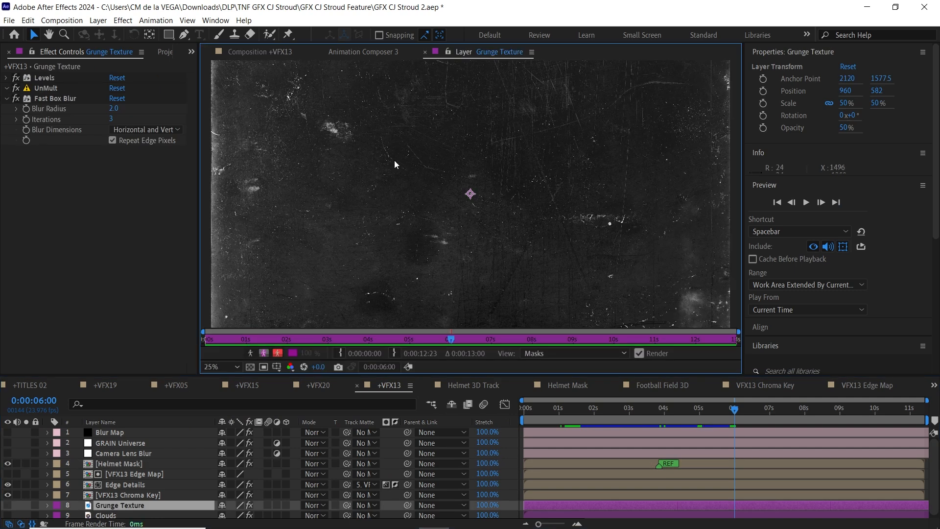
click(256, 52)
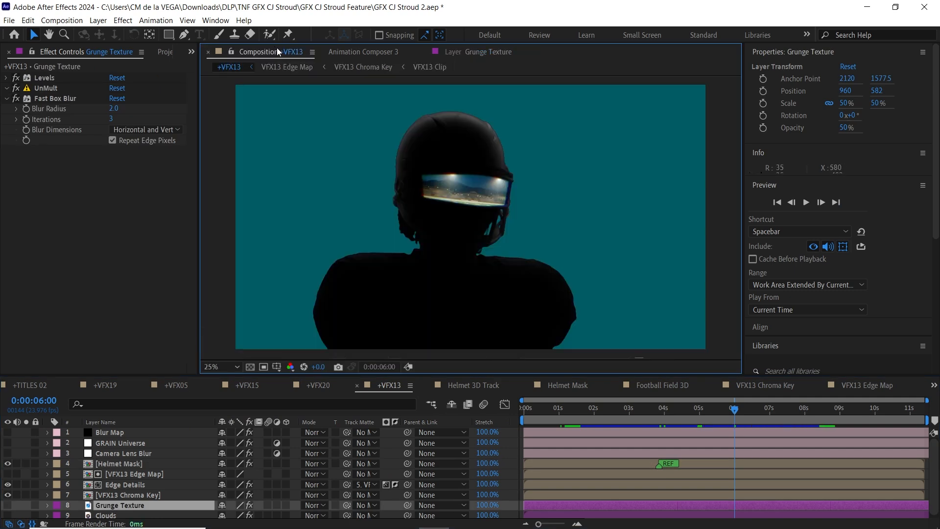
click(216, 366)
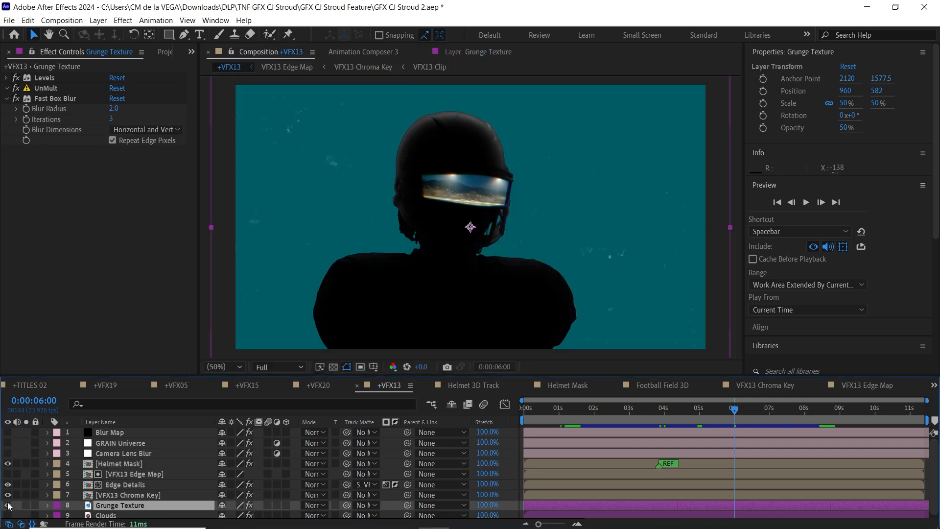
click(106, 515)
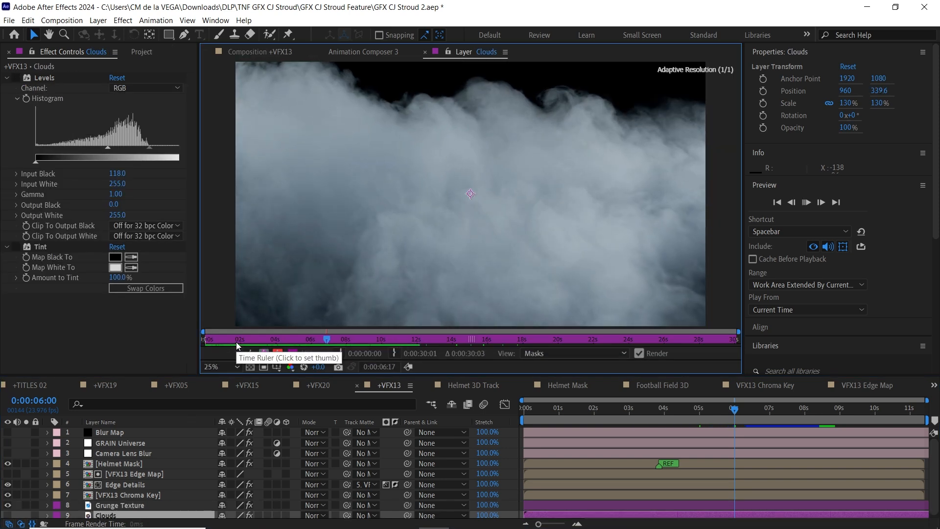
click(259, 52)
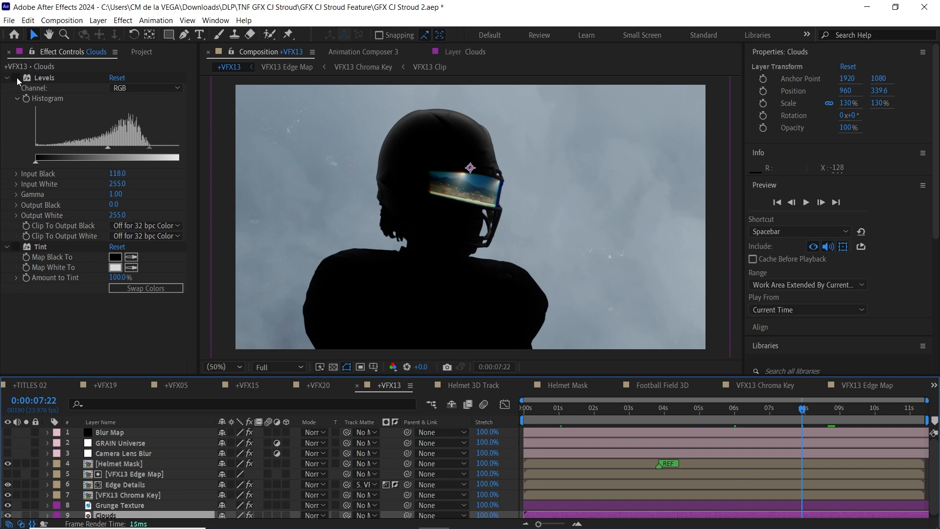
Step: At four seconds, enable Camera Lens Blur and Blur Map layers, with Blur Map as the blur source
click(15, 79)
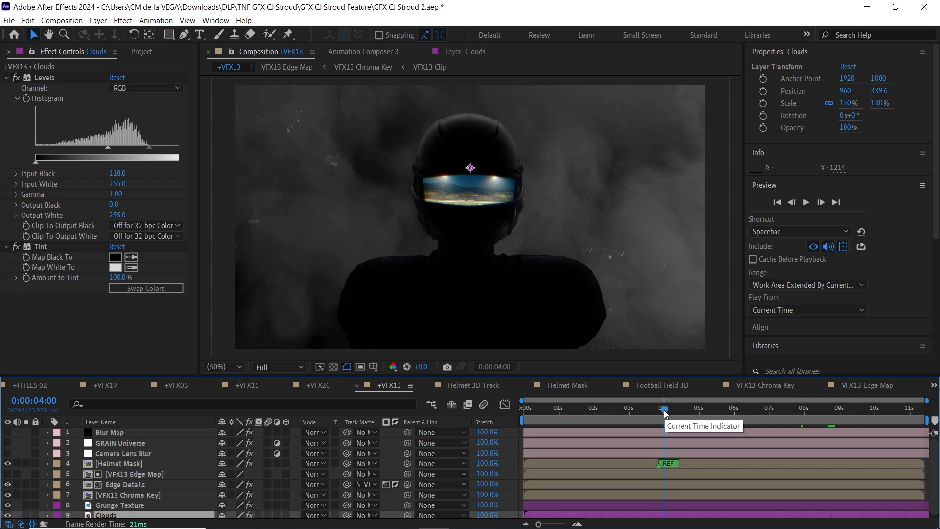
click(123, 452)
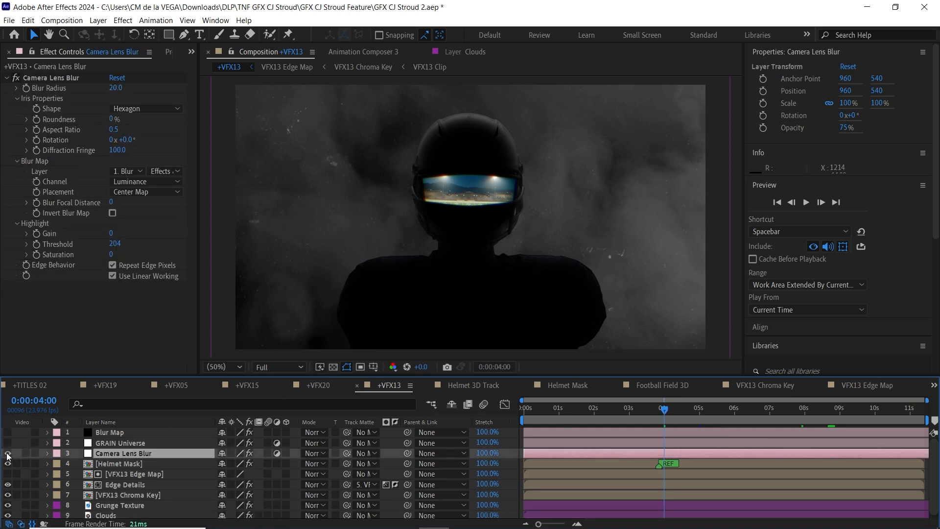
click(123, 453)
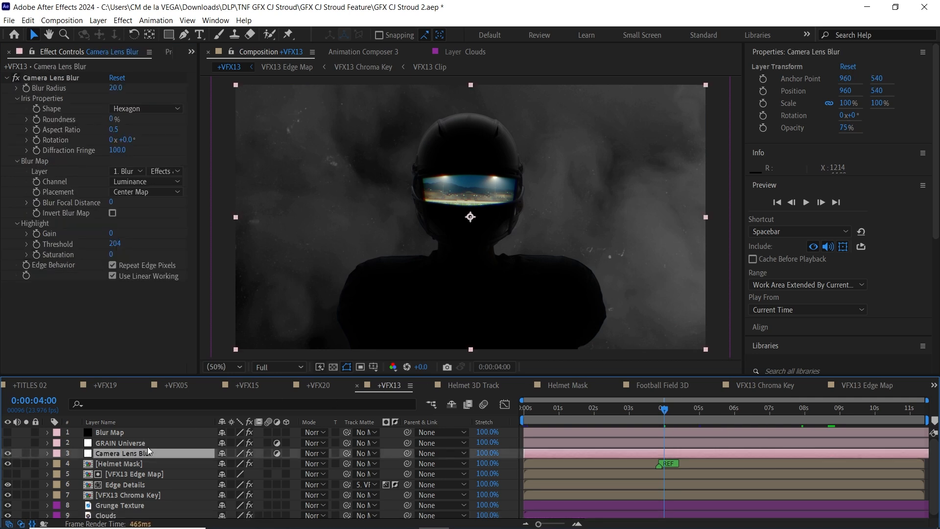
click(110, 432)
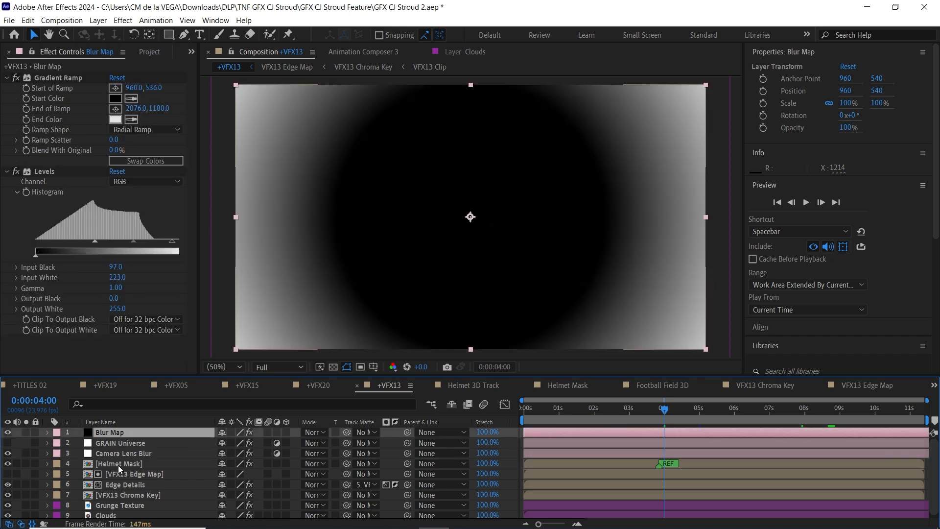
click(123, 453)
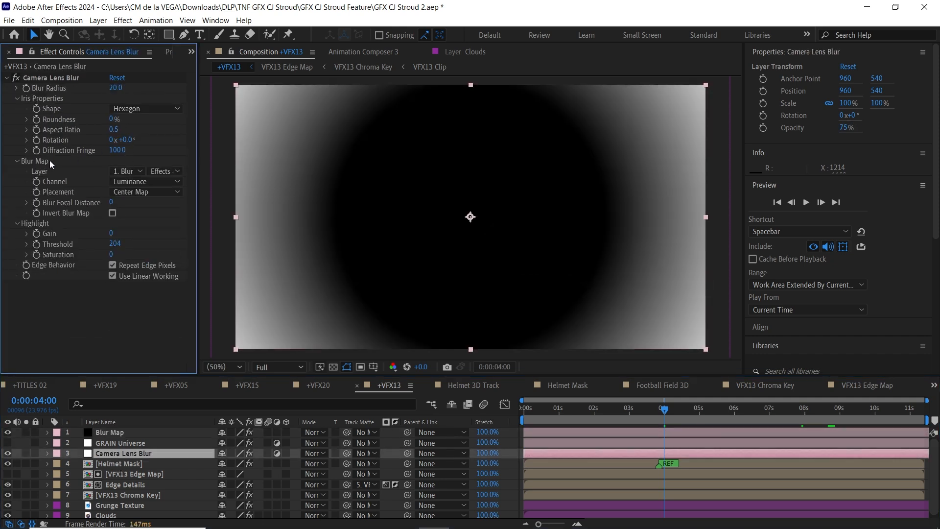
click(127, 170)
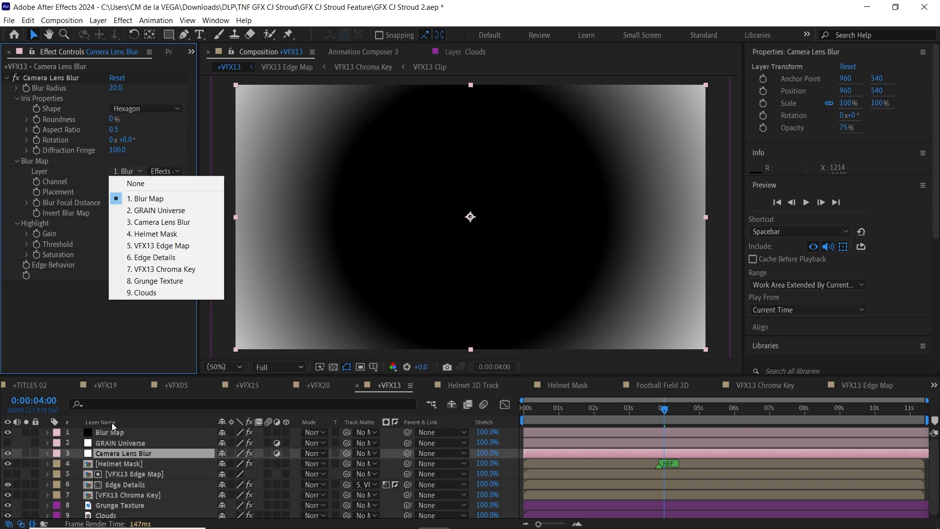
click(145, 199)
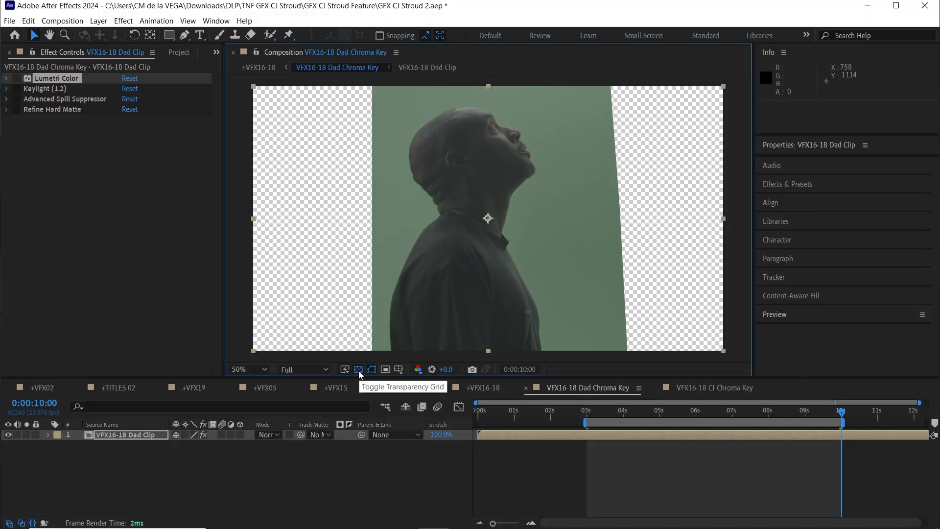
Step: Hide the grid and review the Dad clip's ALEXA LUT, Keylight key and spill suppressor settings
click(359, 369)
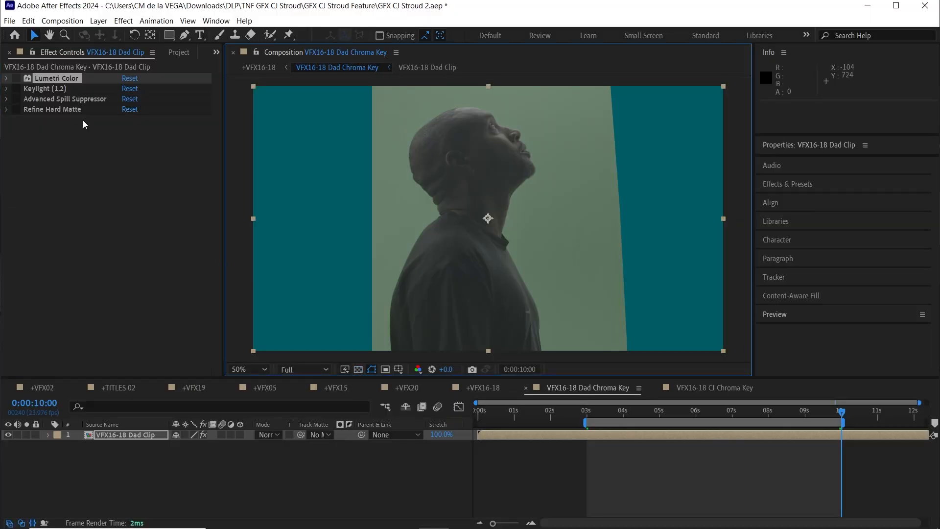
click(6, 79)
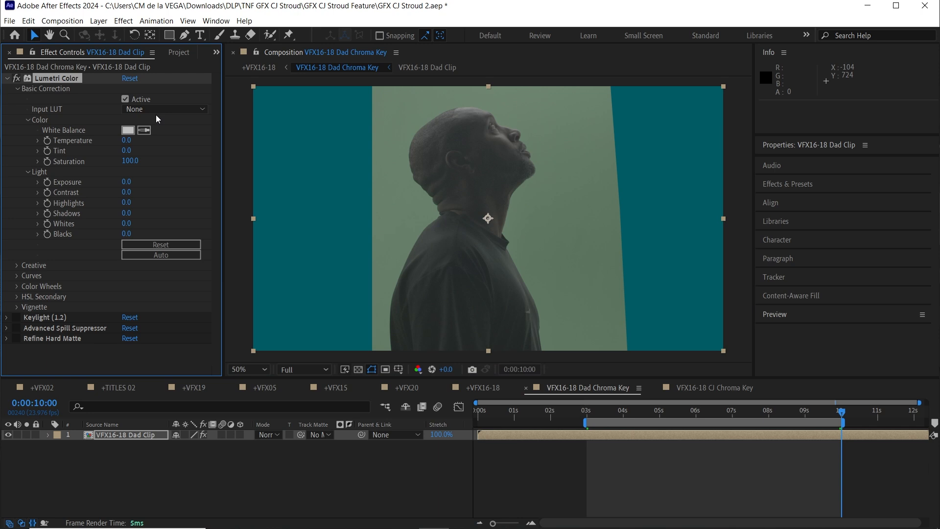
click(165, 108)
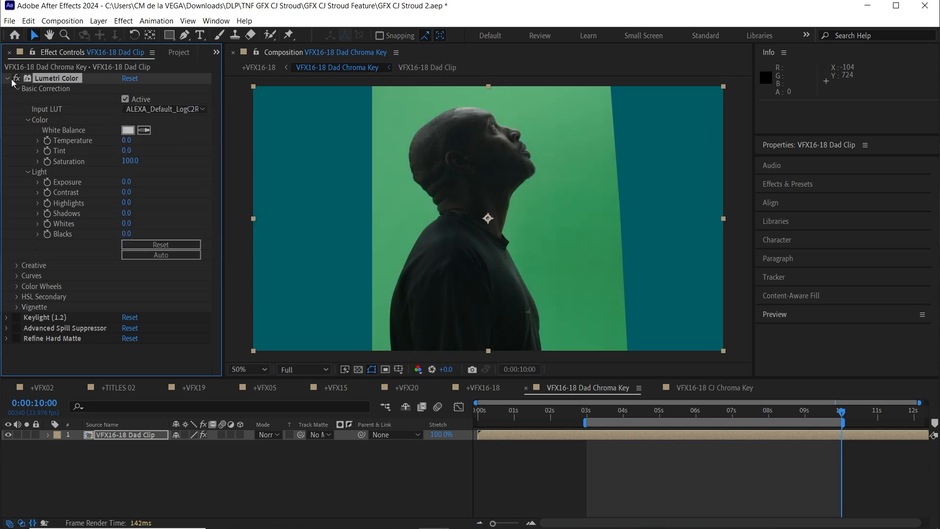
click(6, 78)
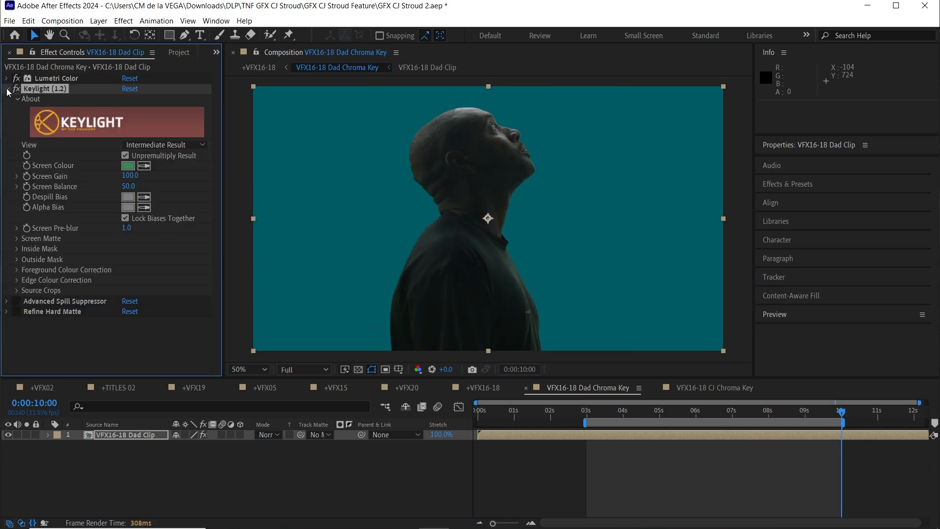
click(6, 88)
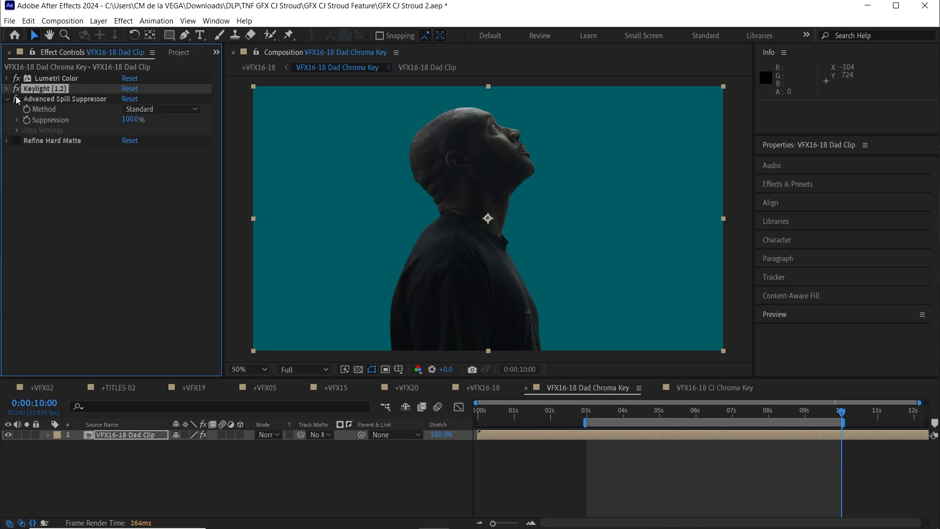
click(6, 140)
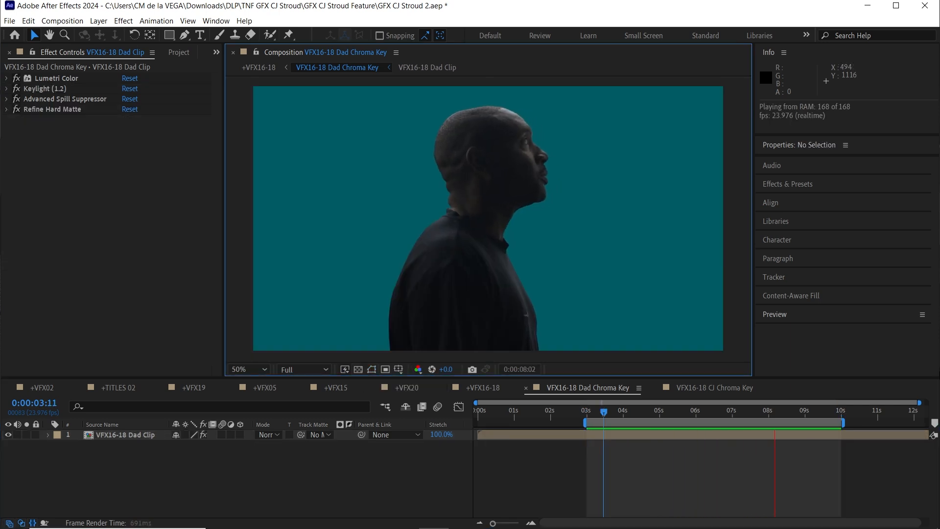
Step: In the CJ key comp, view the Hair layer's Key Cleaner result as an alpha matte at 2s, then return to colour
click(713, 388)
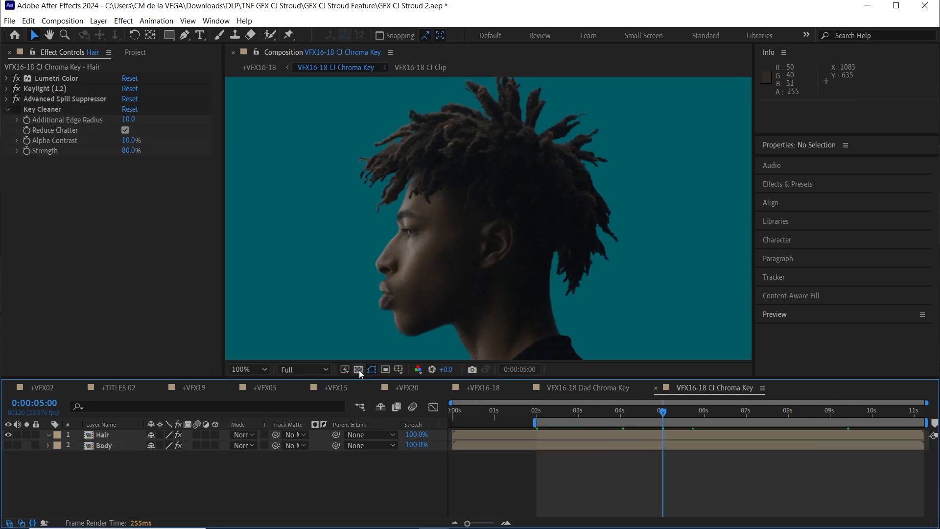
click(358, 370)
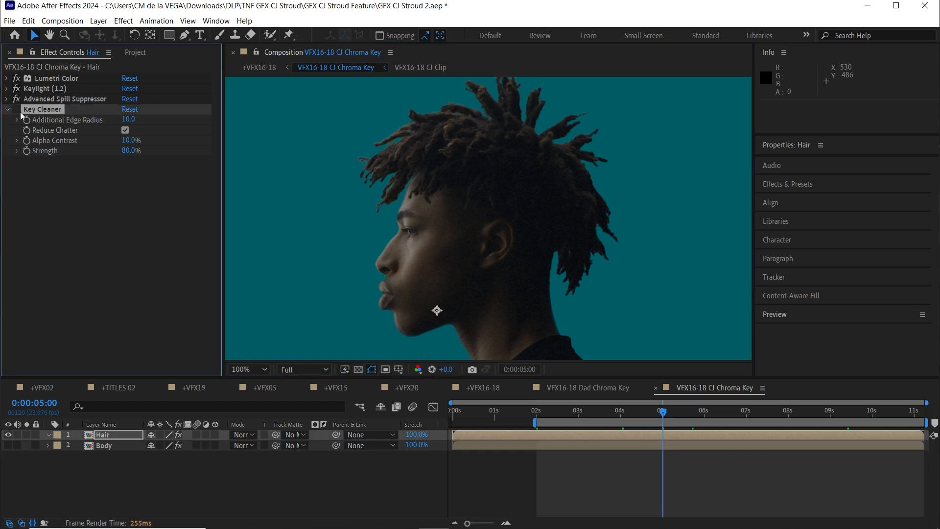
click(9, 108)
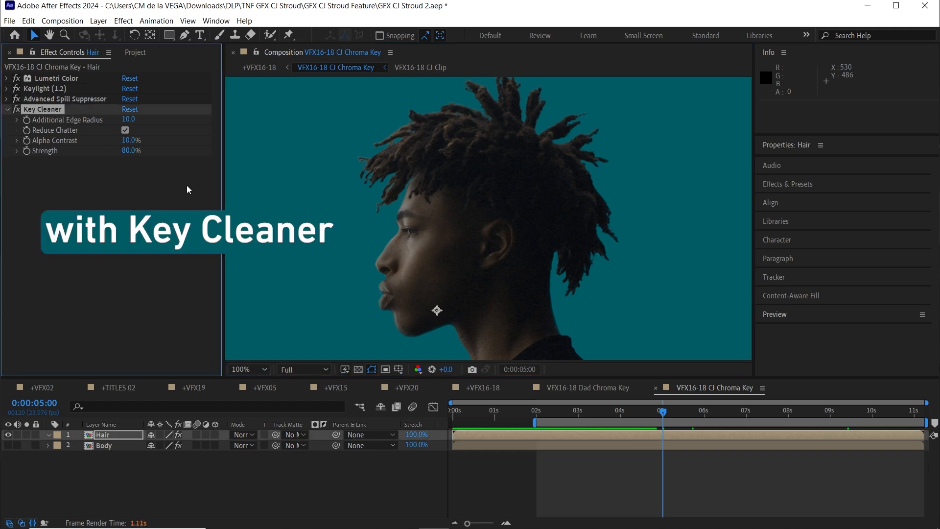
click(418, 369)
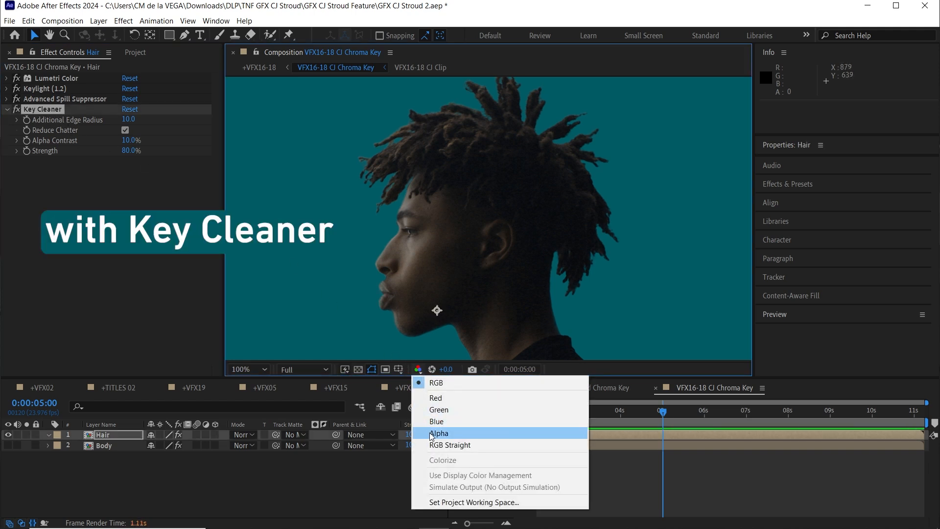
click(440, 433)
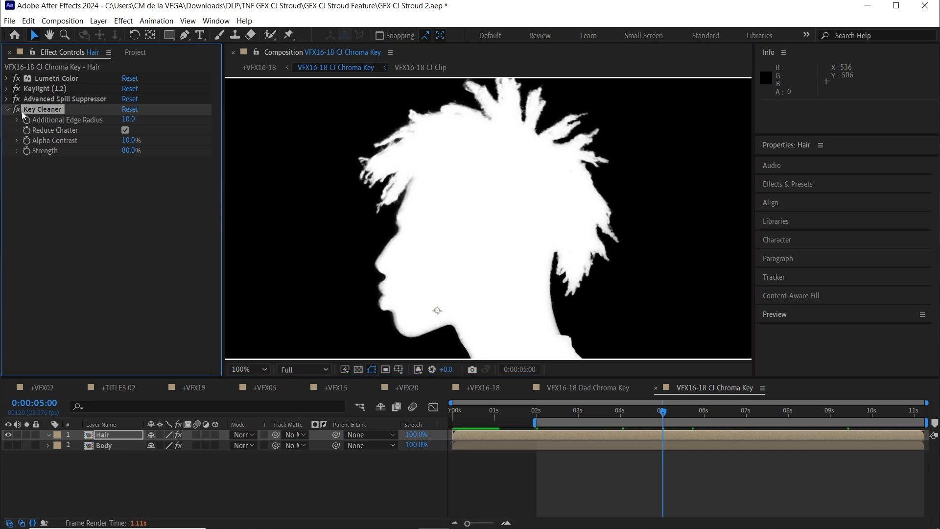
click(536, 411)
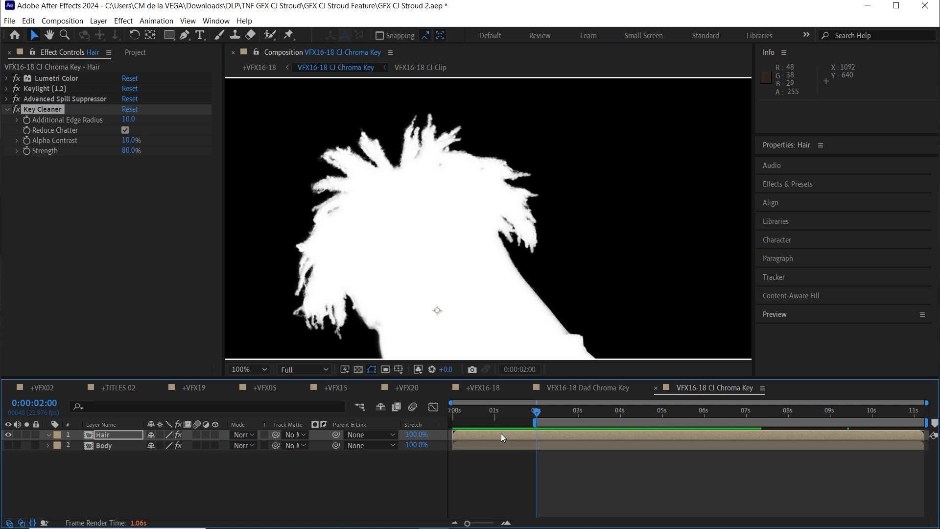
key(space)
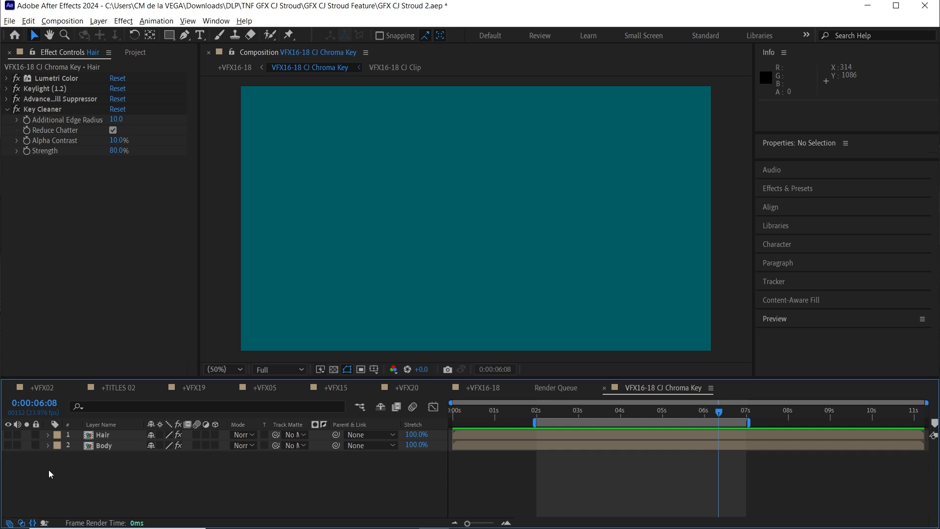
Step: Solo the Hair then Body layers and reveal each one's animated mask path
click(9, 434)
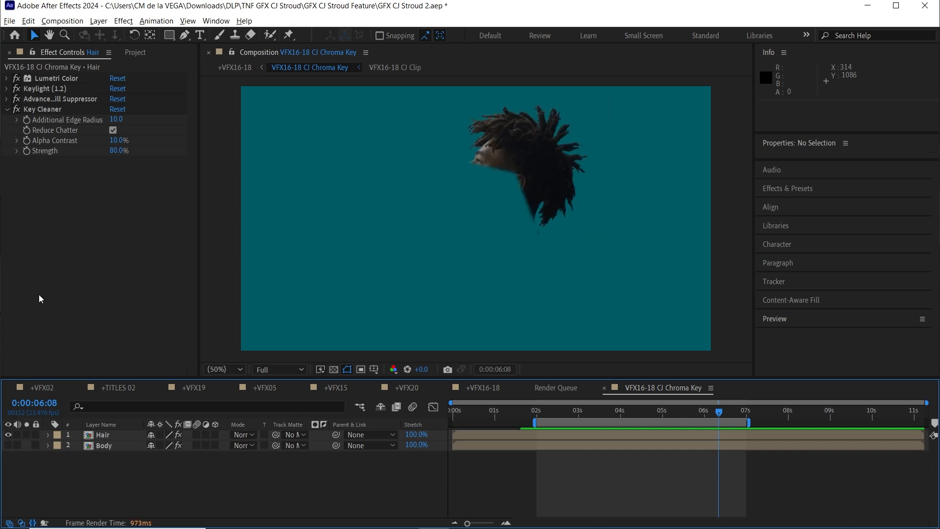
click(103, 434)
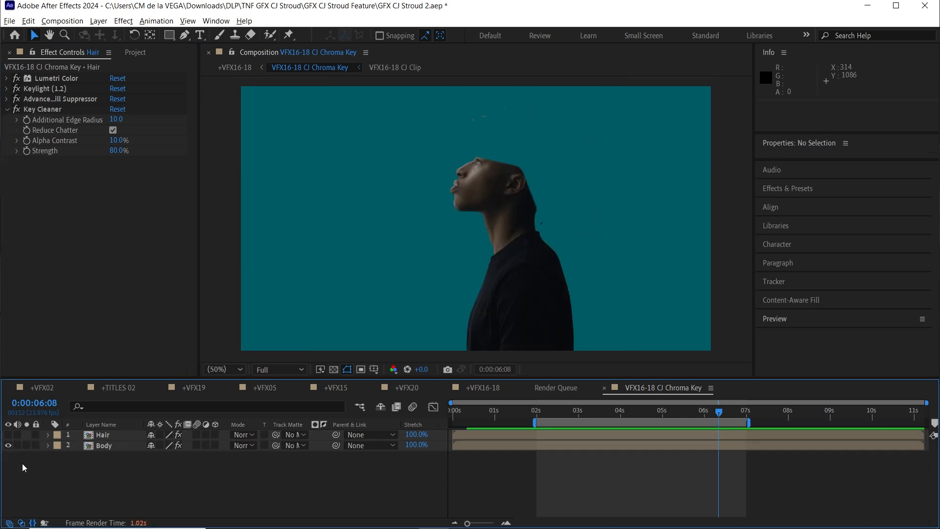
click(105, 444)
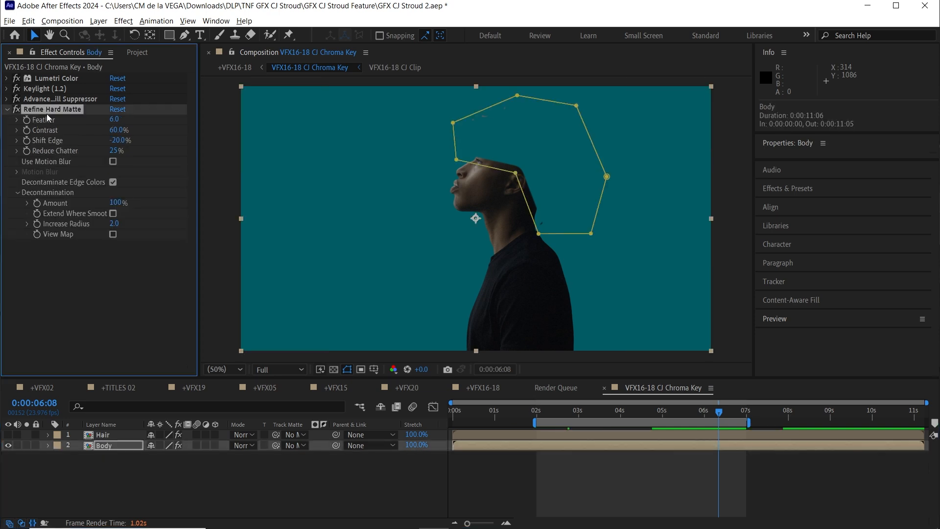
click(102, 433)
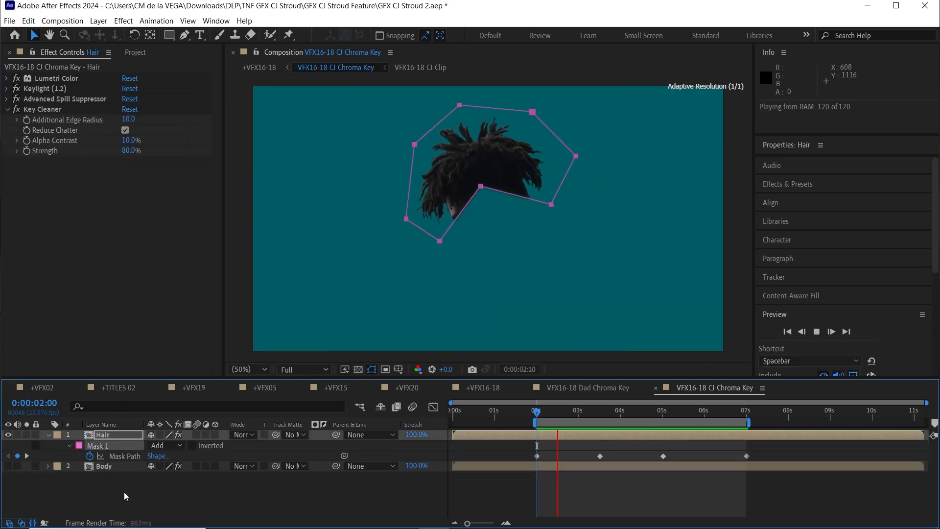
click(105, 466)
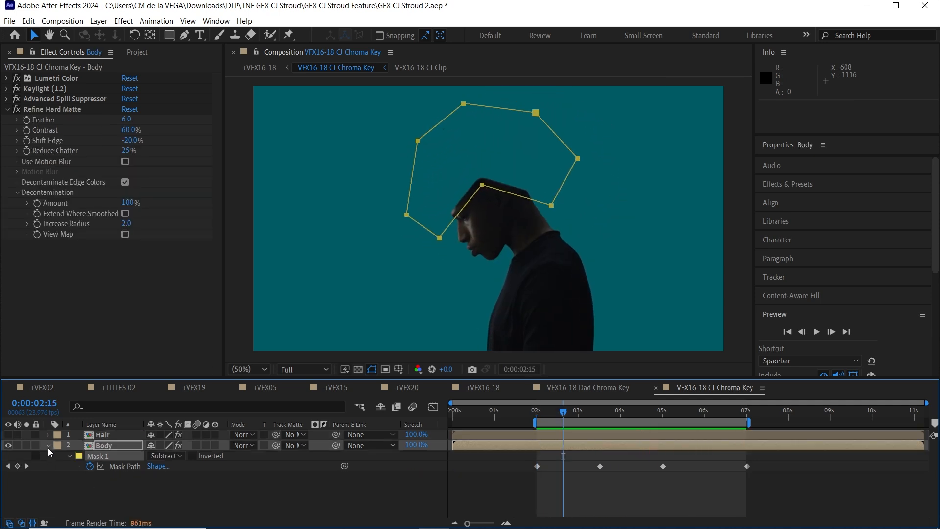
Step: Re-enable the Hair layer and show the complete keyed CJ over the transparency grid
click(48, 445)
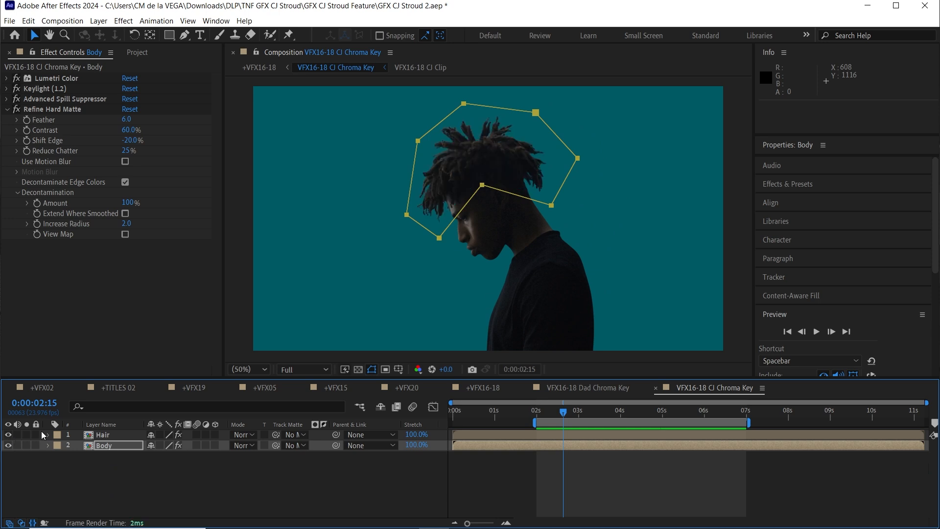
click(195, 520)
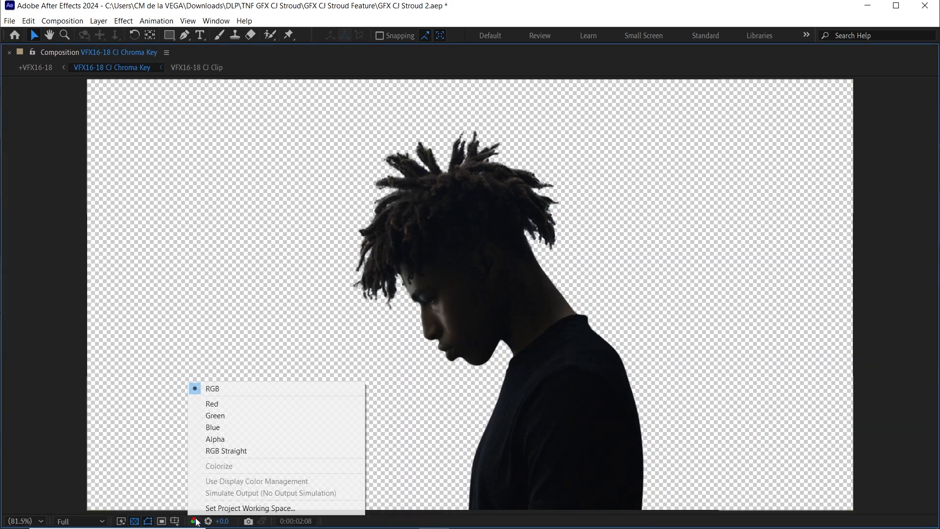
click(214, 439)
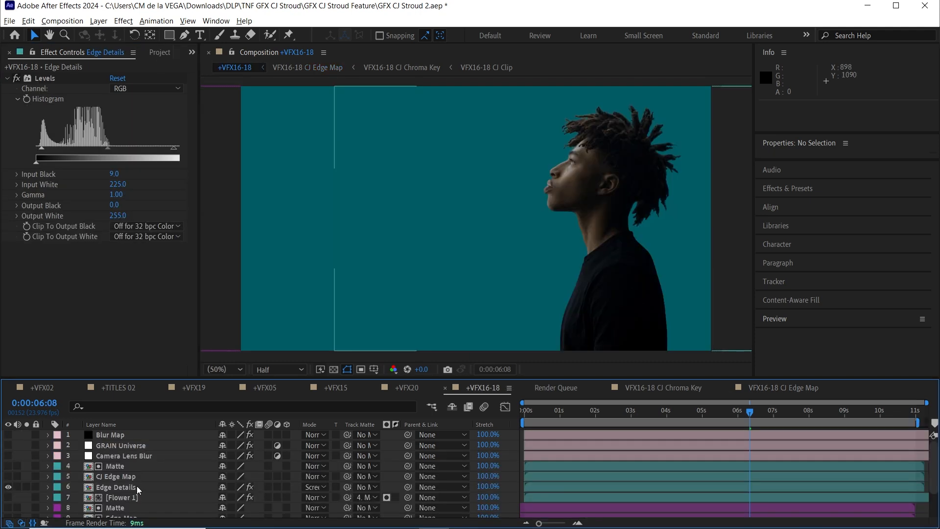
Step: Set the Edge Details layer's track matte to 5. CJ Edge Map
click(115, 486)
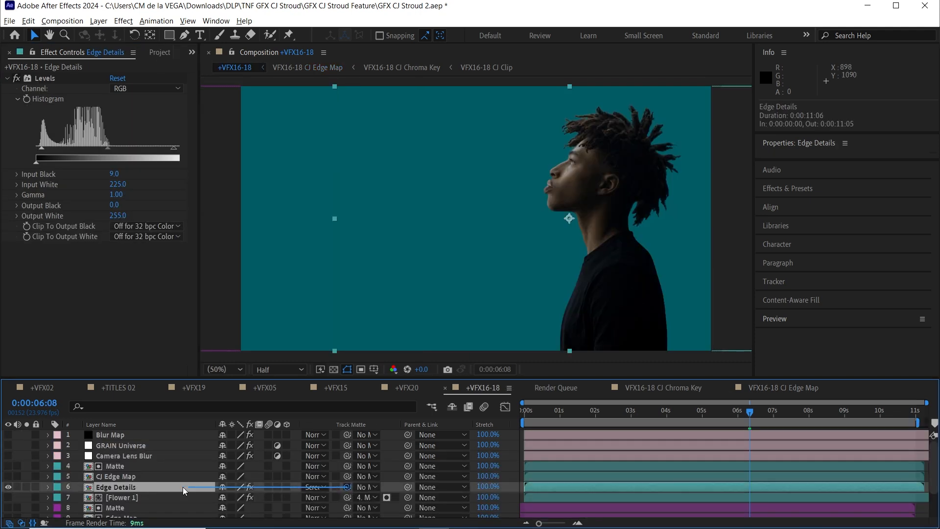
click(127, 476)
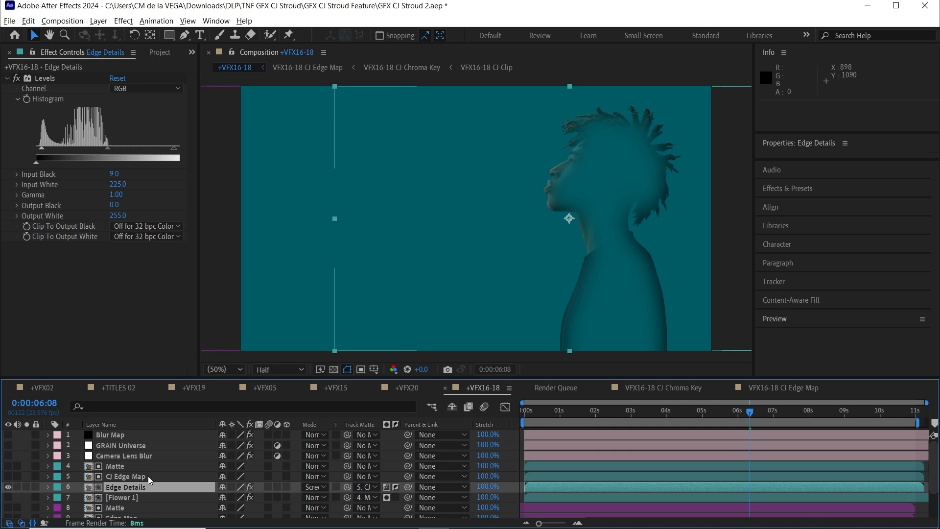
click(334, 370)
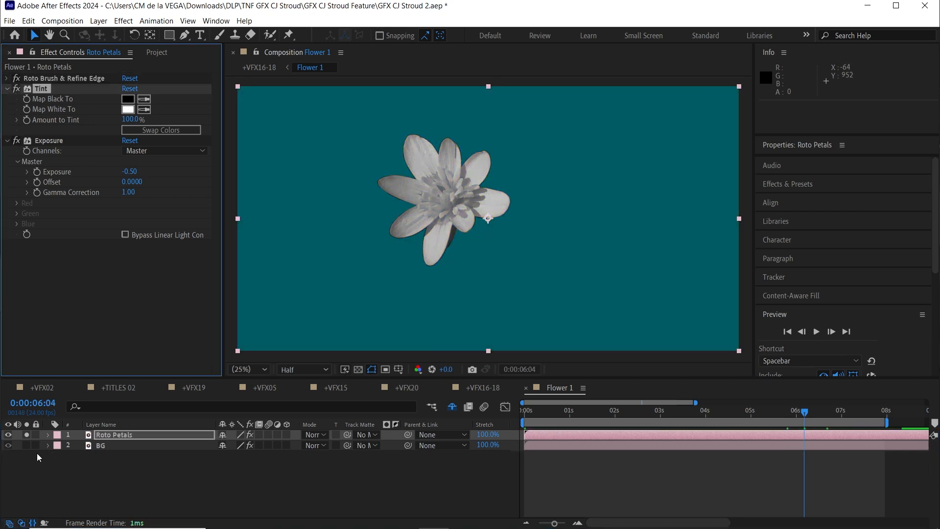
Step: Show the BG layer's grass and reveal its Gaussian Blur, purple-white Tint 2 and Levels settings
click(7, 445)
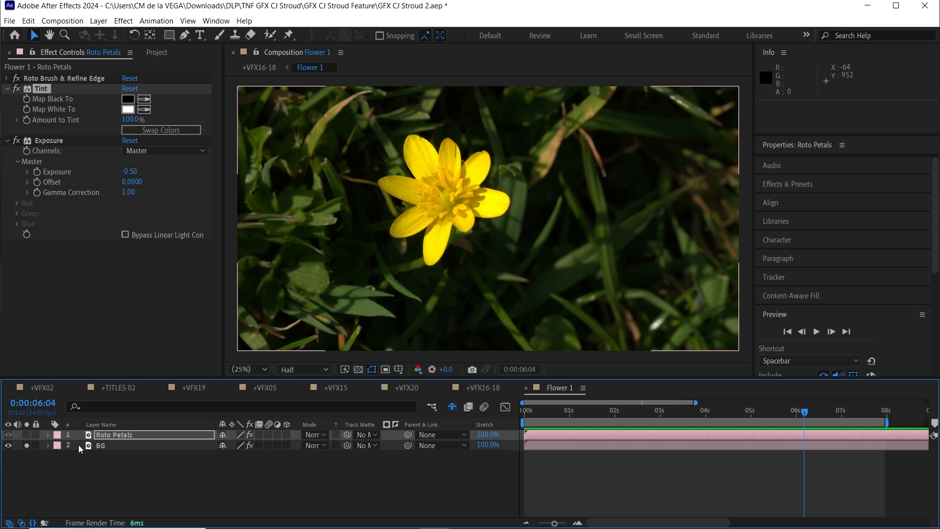
click(101, 445)
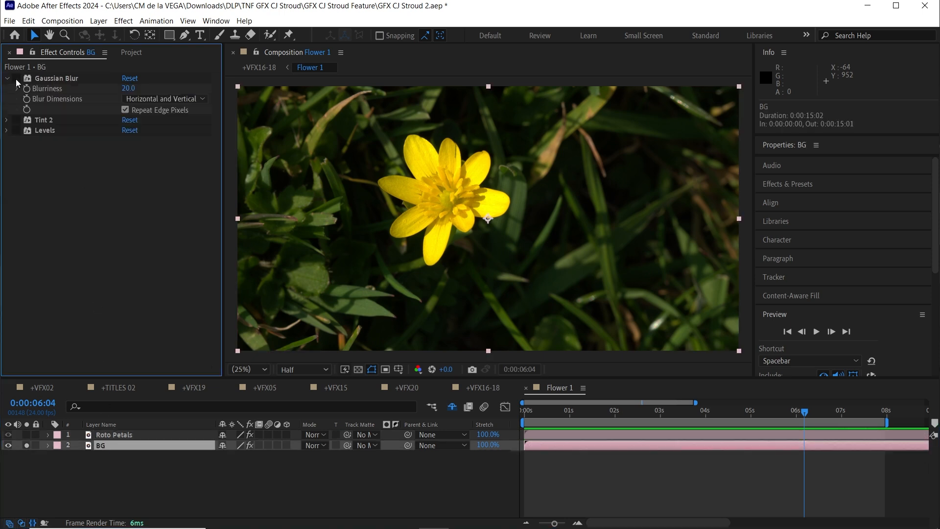
click(6, 120)
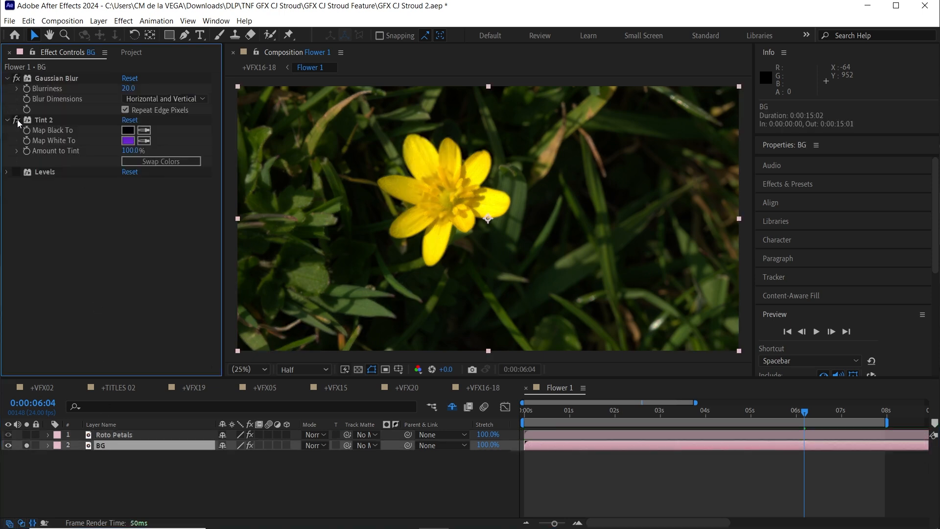
click(6, 172)
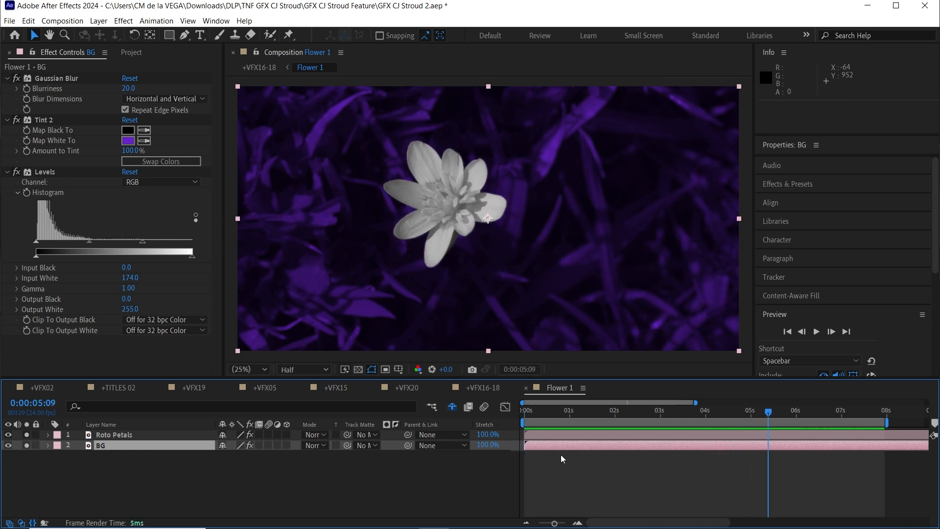
Step: In +VFX16-18, enable dad's Flower 2 fill, GRAIN Universe and Camera Lens Blur, and inspect Blur Map
click(480, 388)
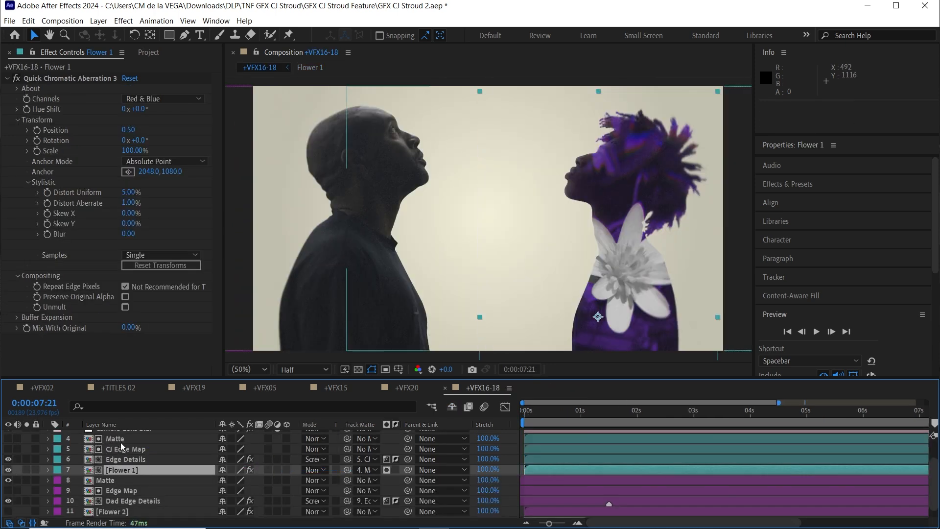
click(124, 511)
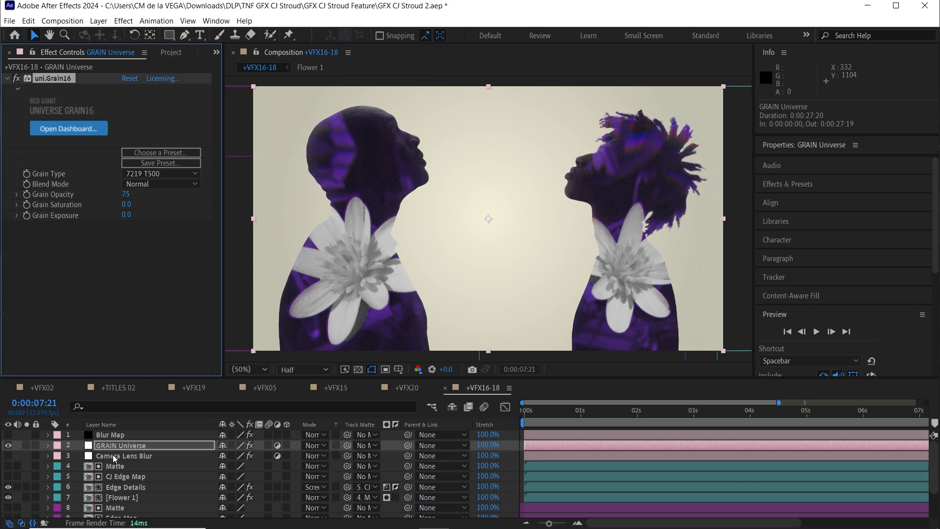
click(124, 455)
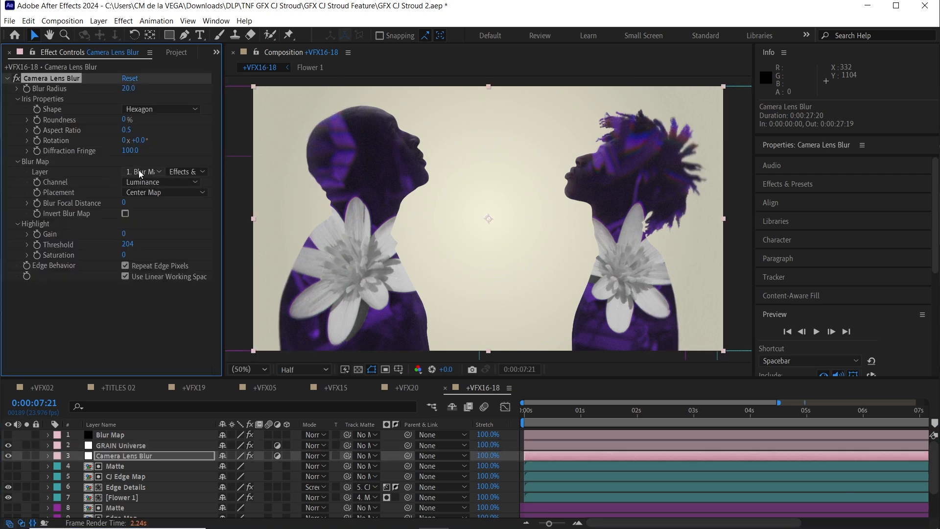
click(110, 434)
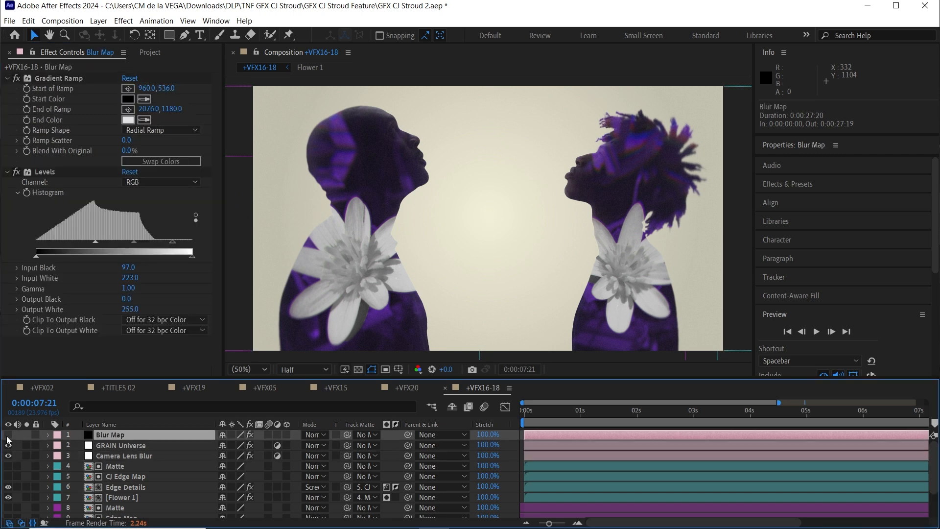